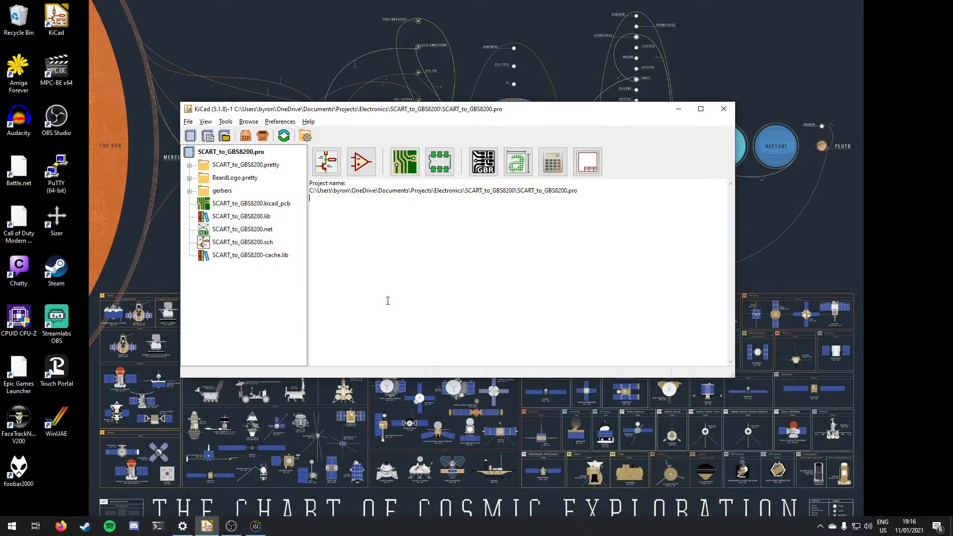
{"action": "mouse_move", "coordinate": [326, 160]}
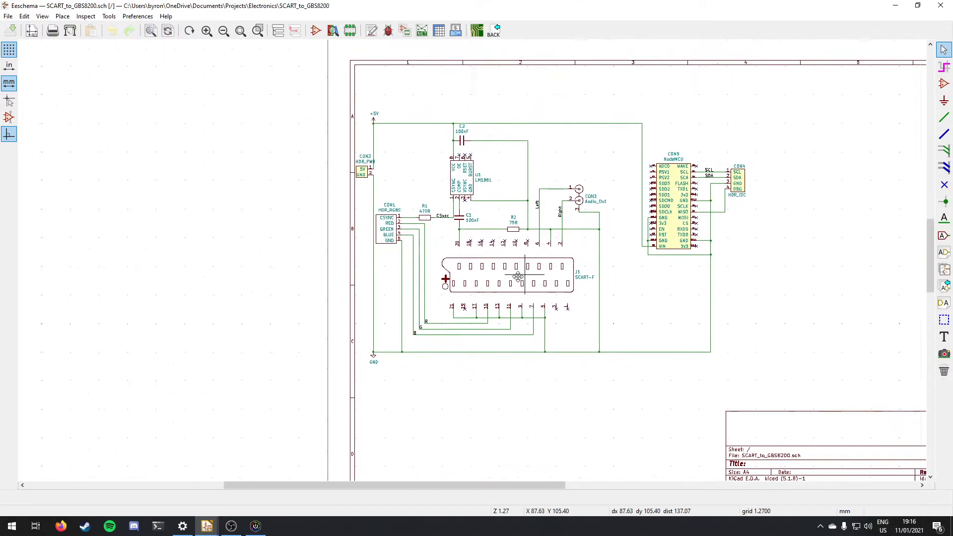
{"action": "scroll", "scroll_direction": "up", "scroll_amount": 3}
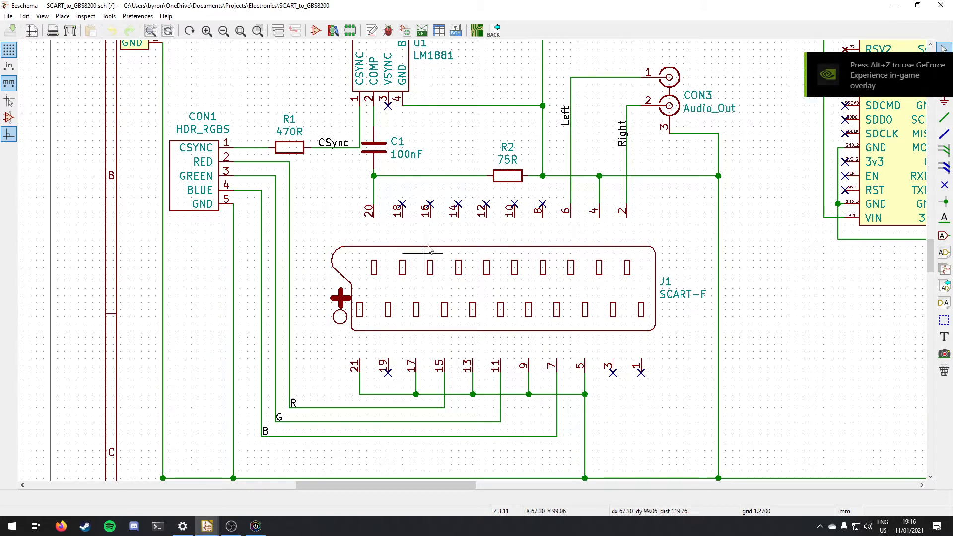
{"action": "mouse_move", "coordinate": [920, 79]}
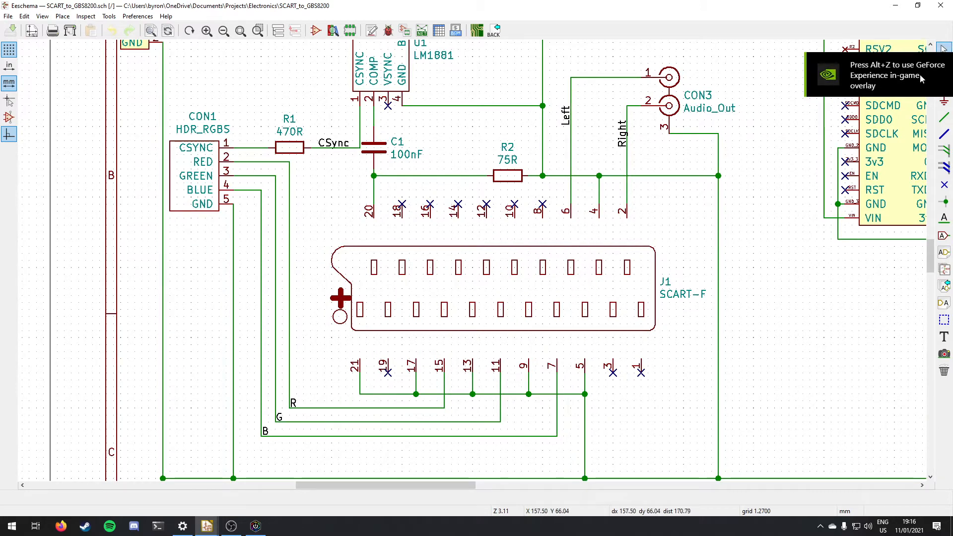
{"action": "mouse_move", "coordinate": [779, 100]}
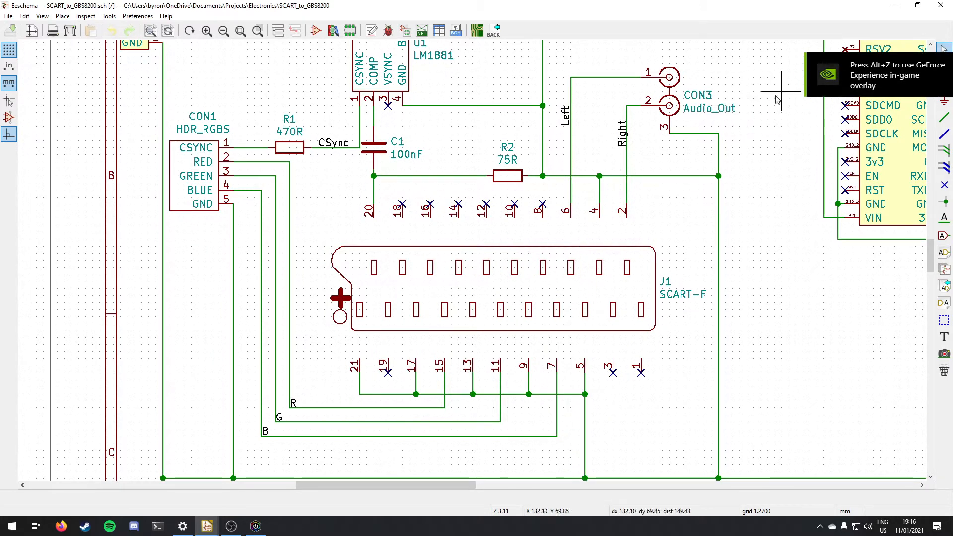
{"action": "mouse_move", "coordinate": [458, 273]}
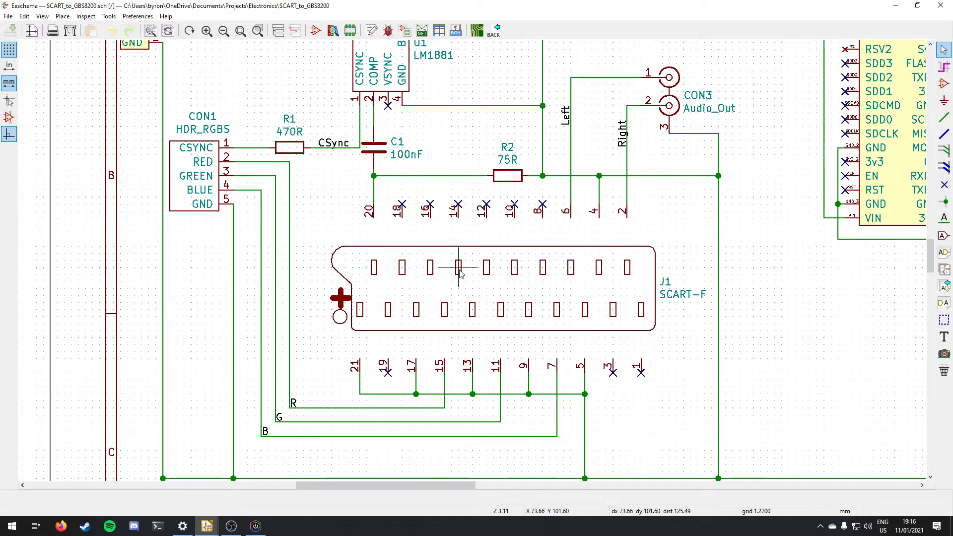
{"action": "mouse_move", "coordinate": [686, 237]}
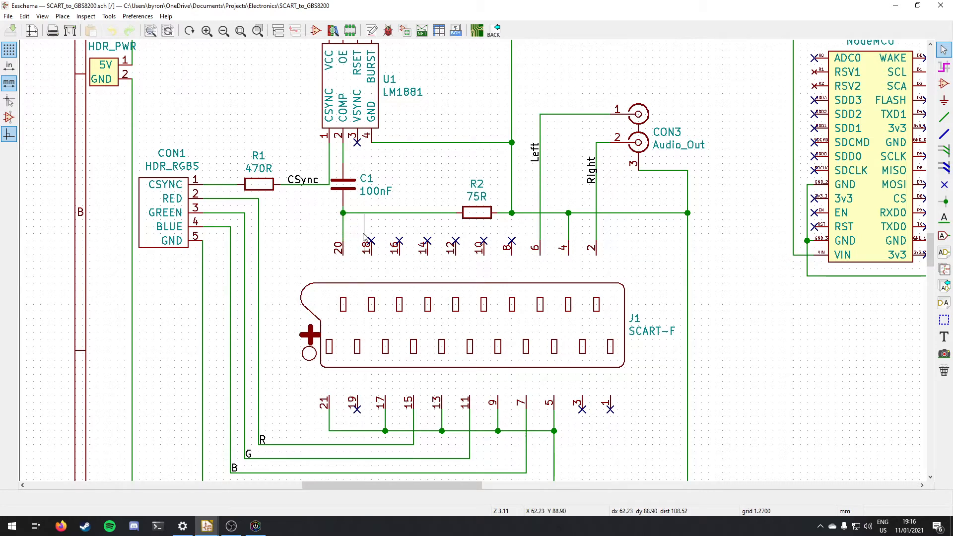
{"action": "mouse_move", "coordinate": [575, 228]}
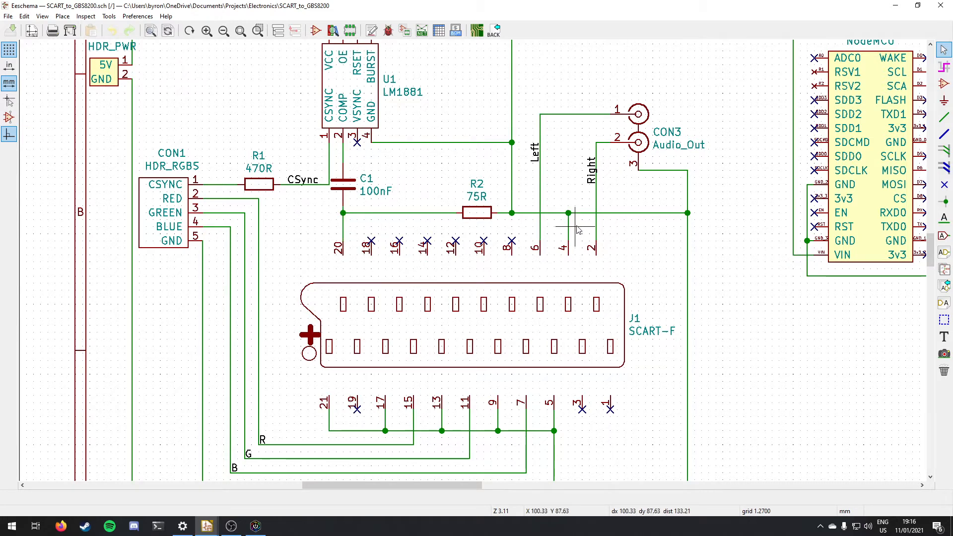
{"action": "mouse_move", "coordinate": [349, 208]}
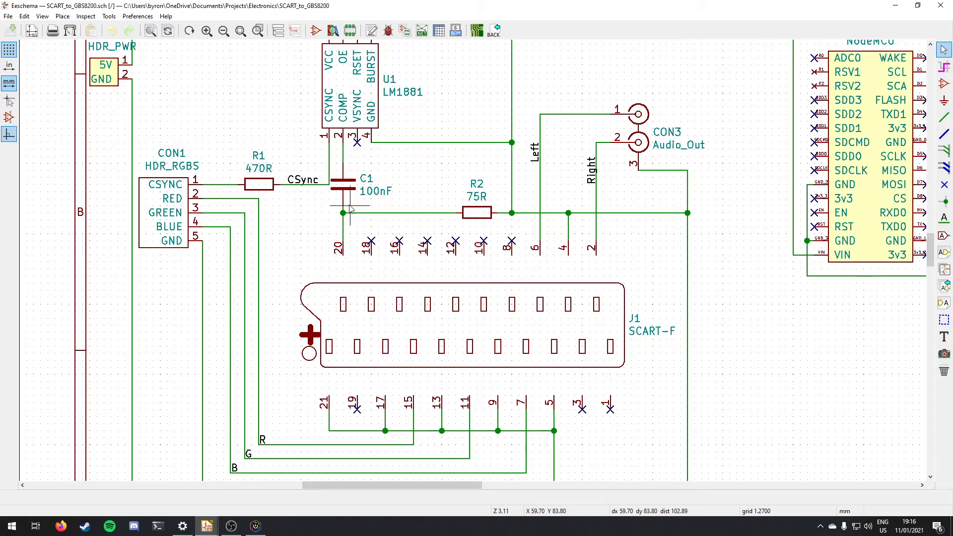
{"action": "mouse_move", "coordinate": [347, 168]}
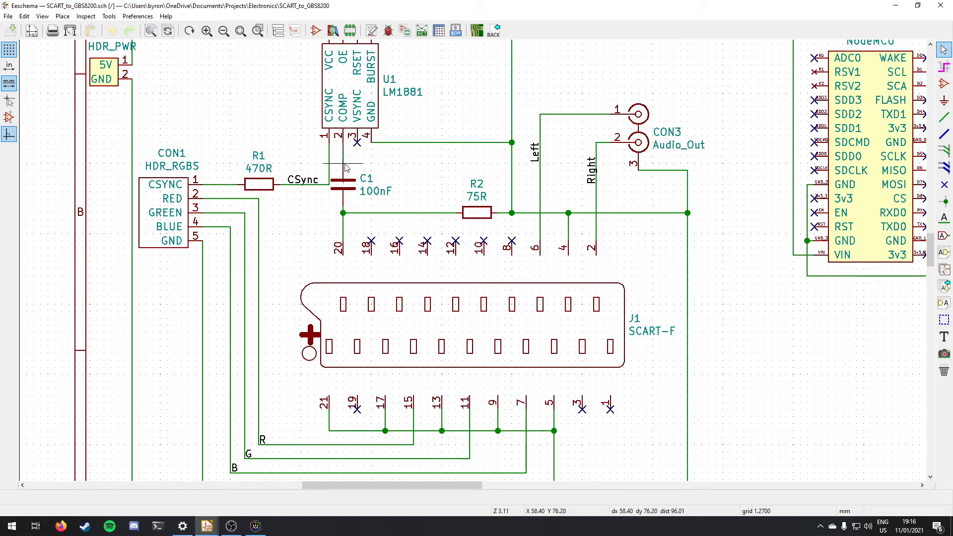
{"action": "mouse_move", "coordinate": [444, 208]}
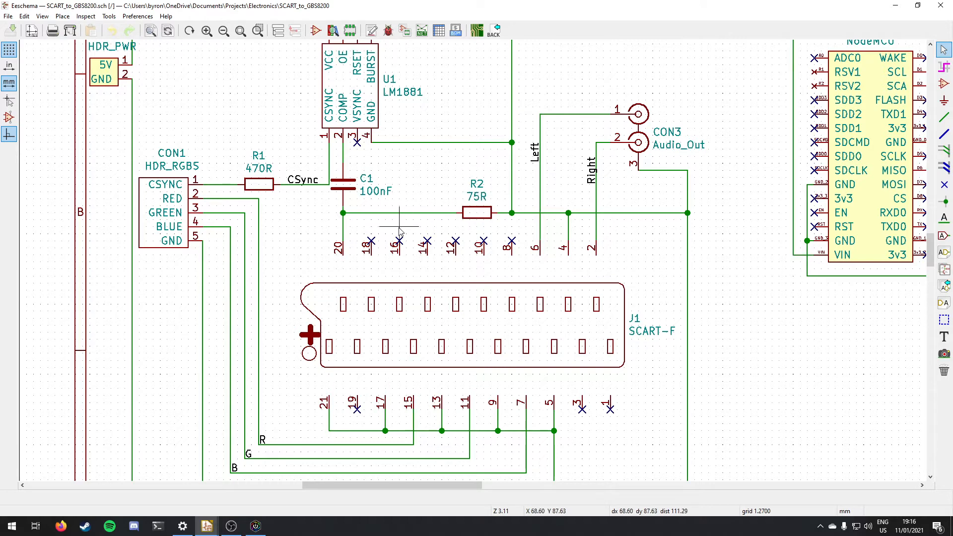
{"action": "mouse_move", "coordinate": [623, 184]}
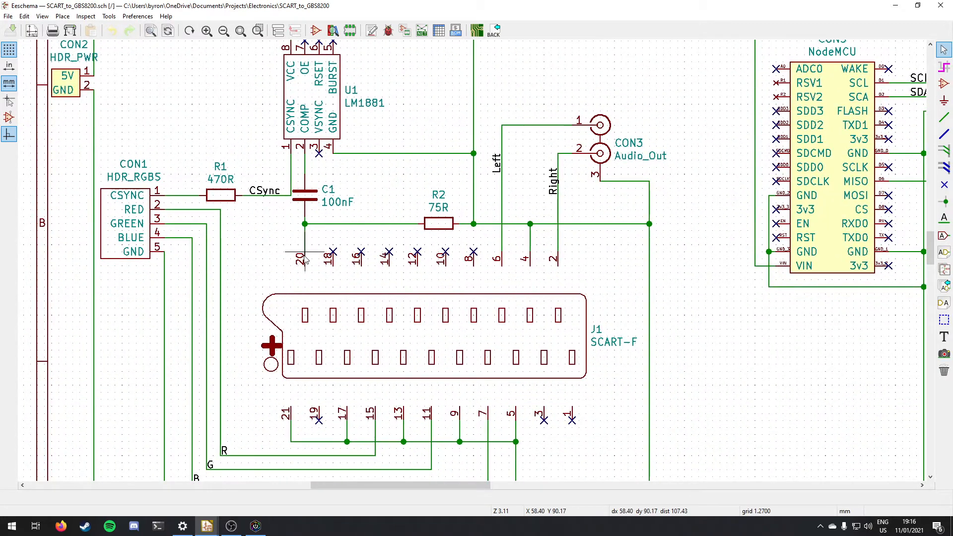
{"action": "mouse_move", "coordinate": [288, 118]}
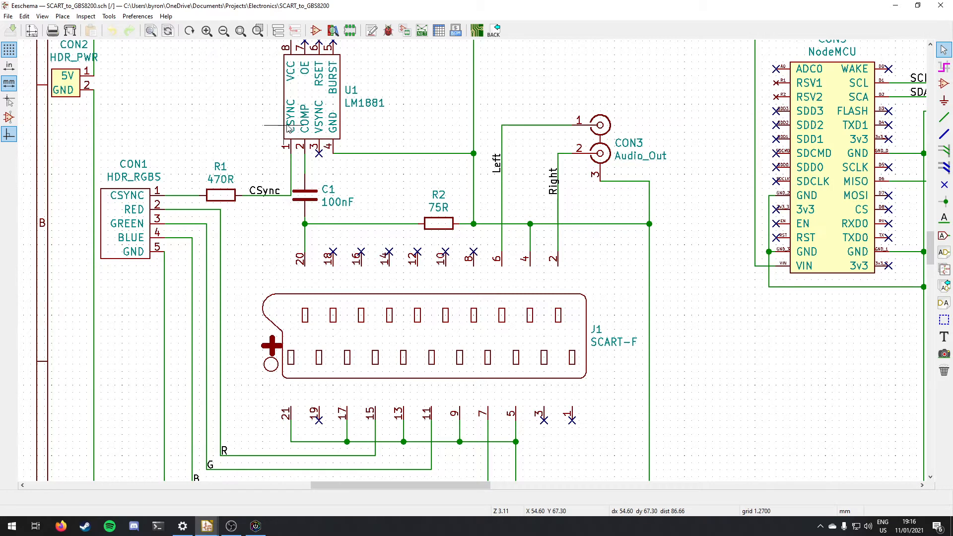
{"action": "mouse_move", "coordinate": [234, 201]}
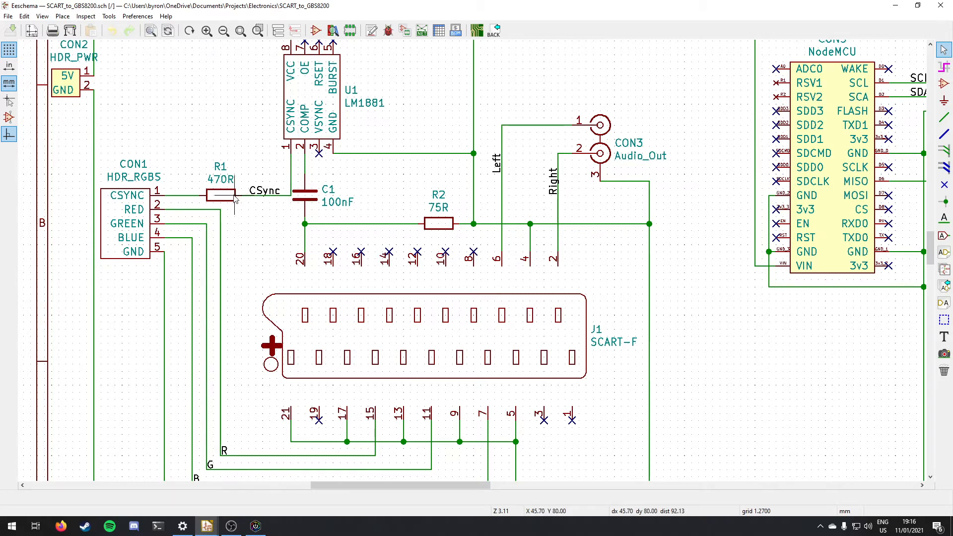
{"action": "mouse_move", "coordinate": [240, 202]}
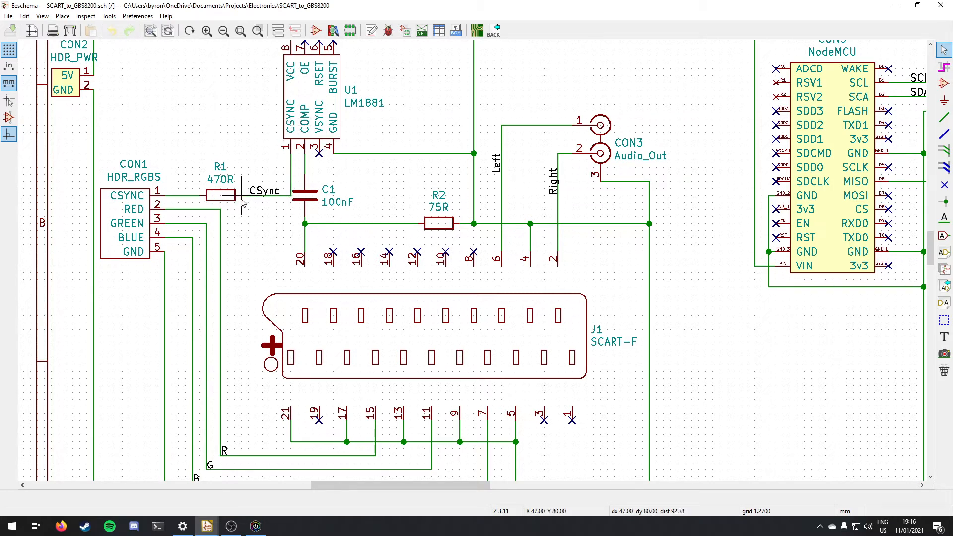
{"action": "mouse_move", "coordinate": [140, 199]}
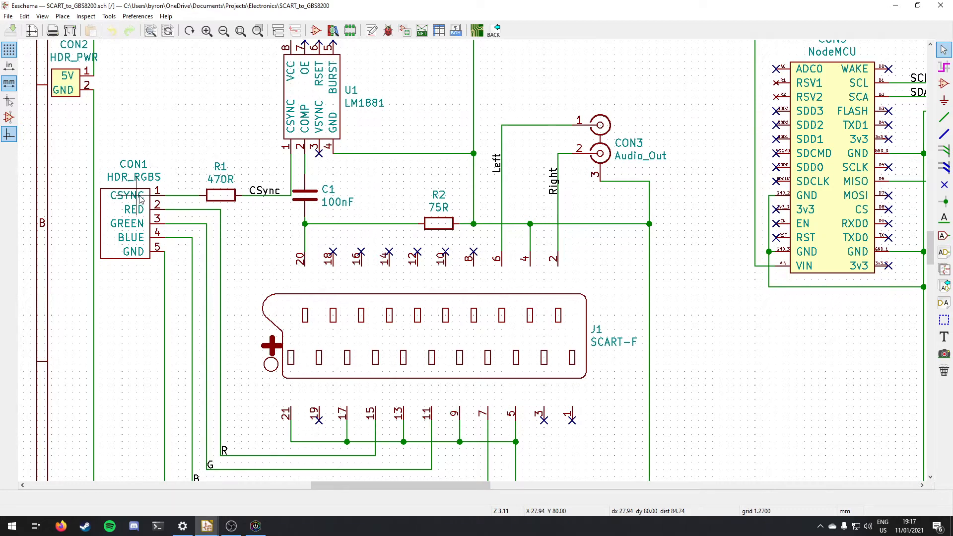
{"action": "mouse_move", "coordinate": [185, 193]}
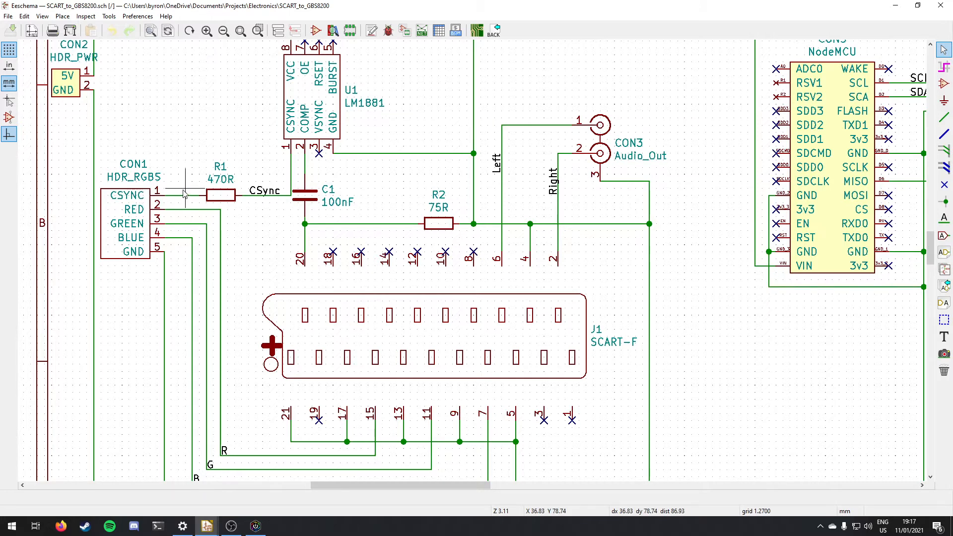
{"action": "mouse_move", "coordinate": [209, 210]}
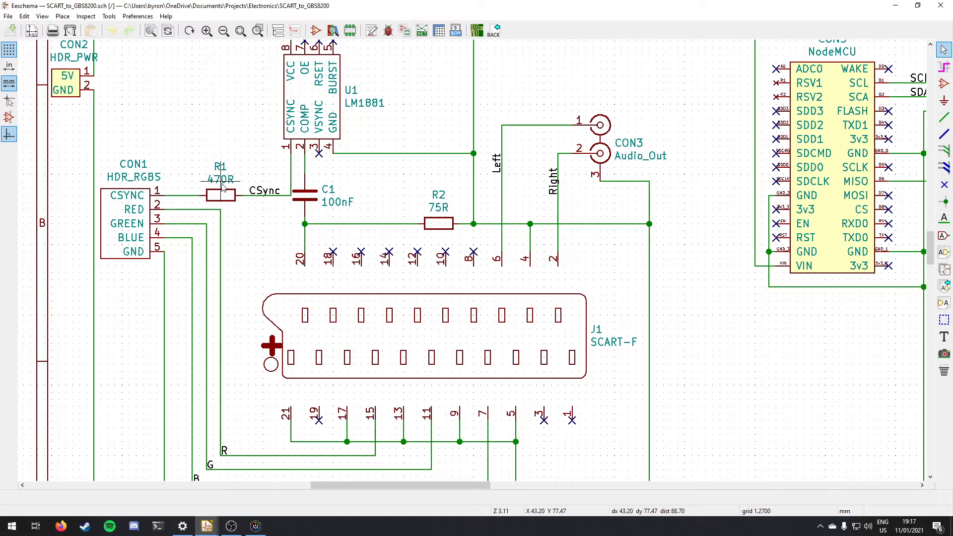
{"action": "mouse_move", "coordinate": [225, 179]}
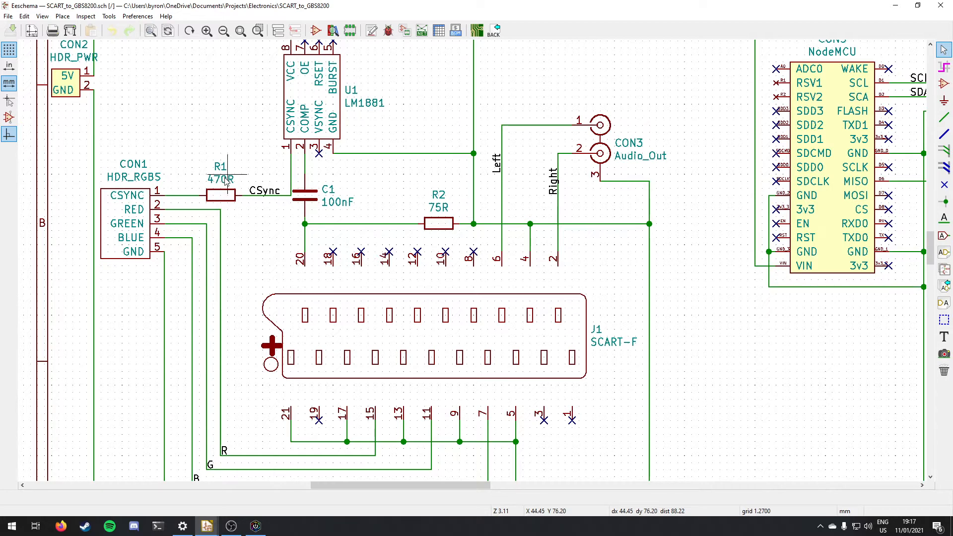
{"action": "mouse_move", "coordinate": [209, 178]}
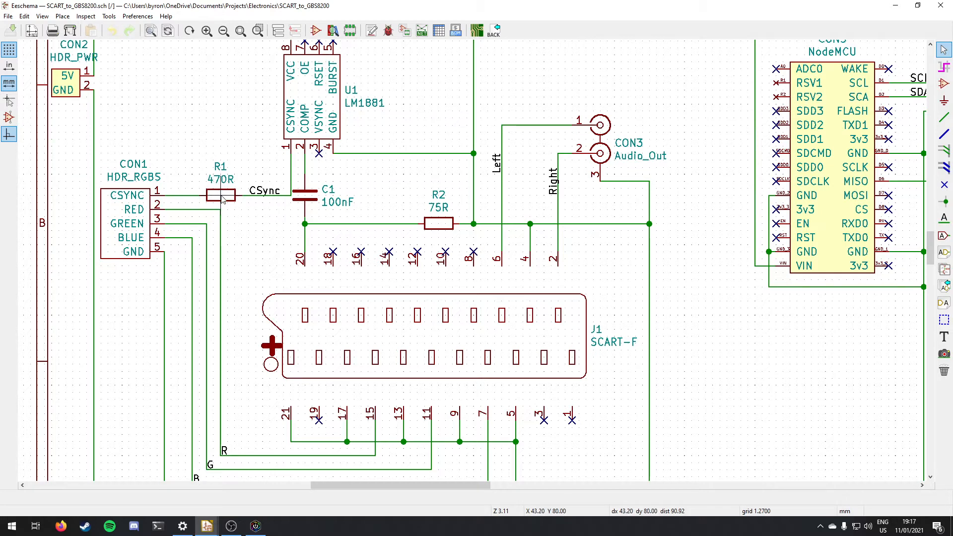
{"action": "mouse_move", "coordinate": [517, 333]}
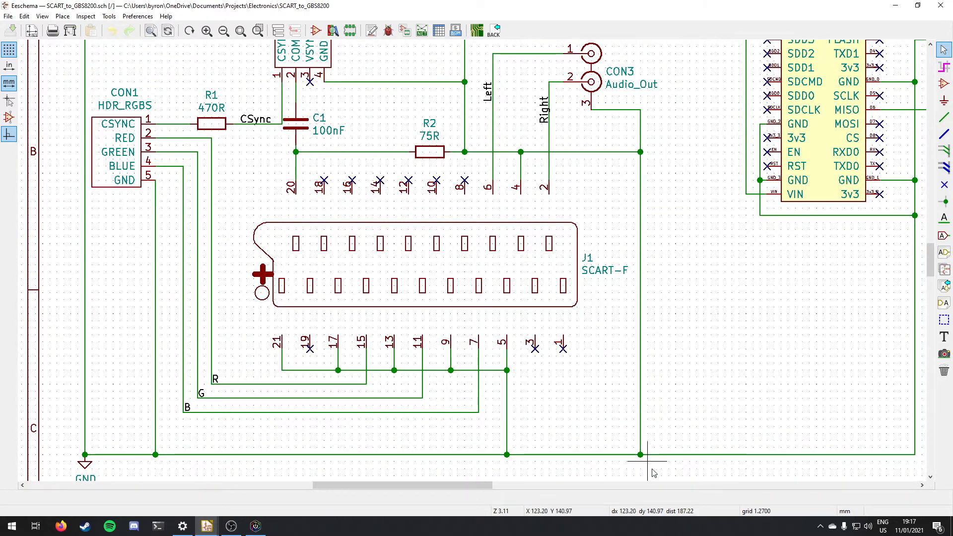
{"action": "mouse_move", "coordinate": [582, 411]}
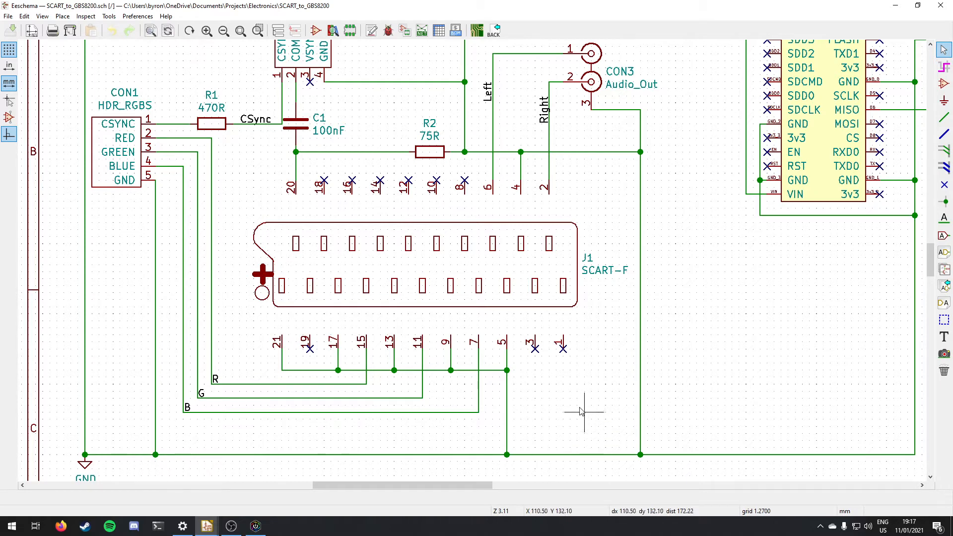
{"action": "mouse_move", "coordinate": [466, 374]}
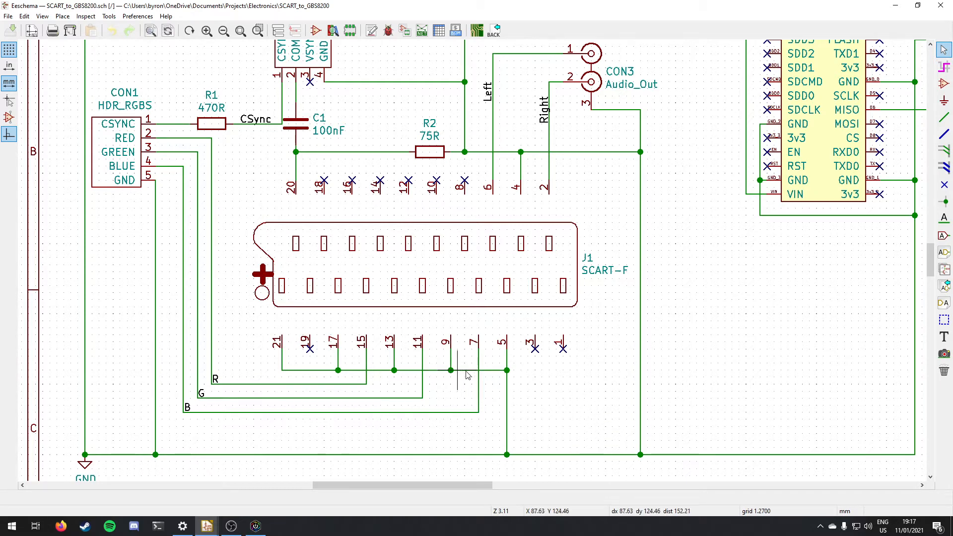
{"action": "mouse_move", "coordinate": [443, 365]}
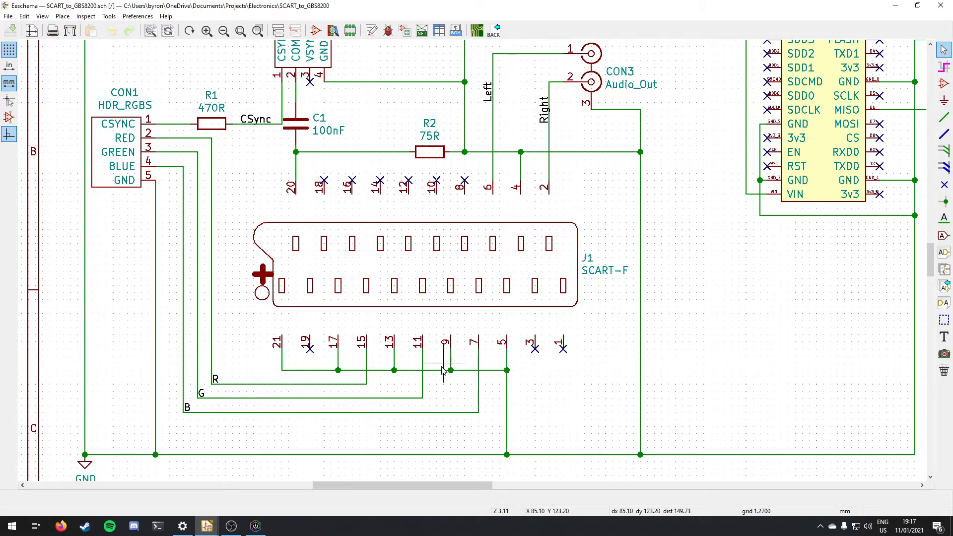
{"action": "mouse_move", "coordinate": [368, 373]}
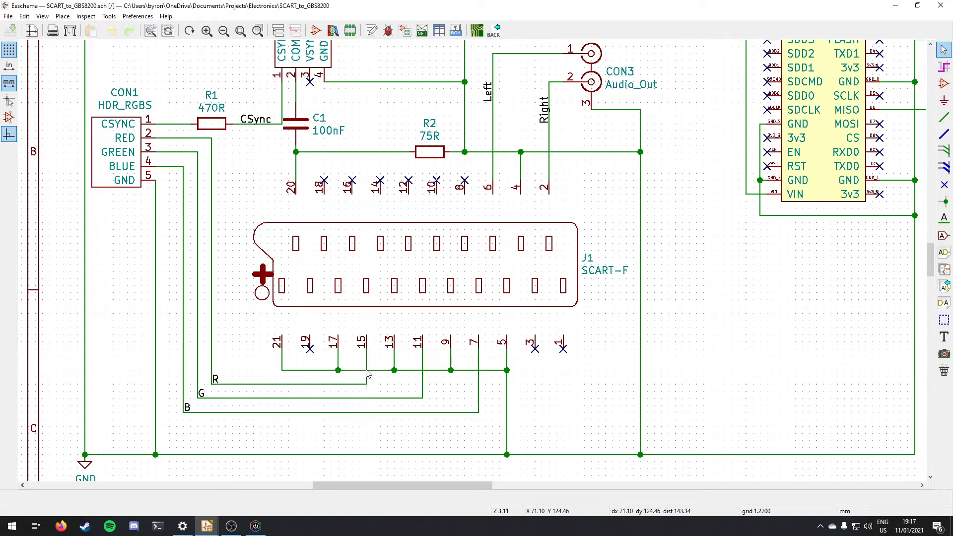
{"action": "mouse_move", "coordinate": [422, 365]}
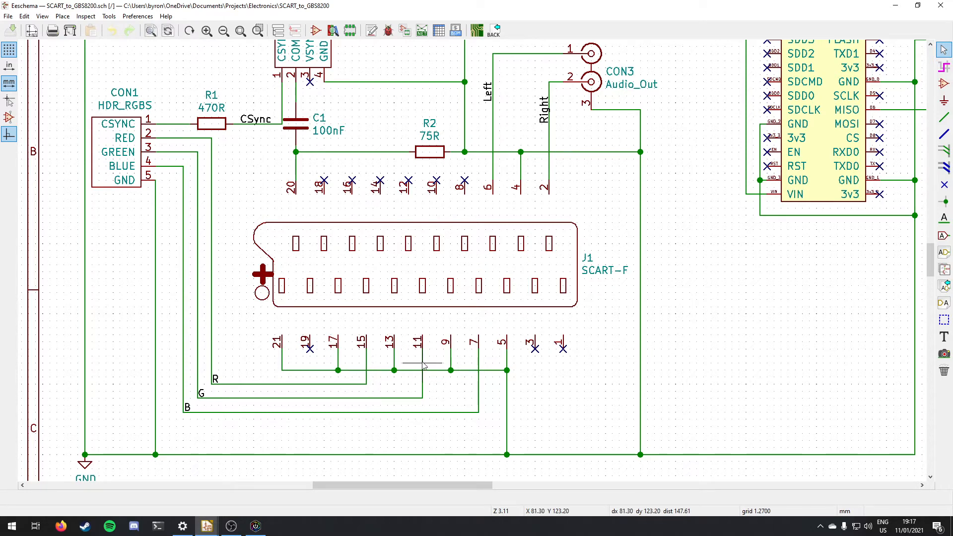
{"action": "mouse_move", "coordinate": [480, 363]}
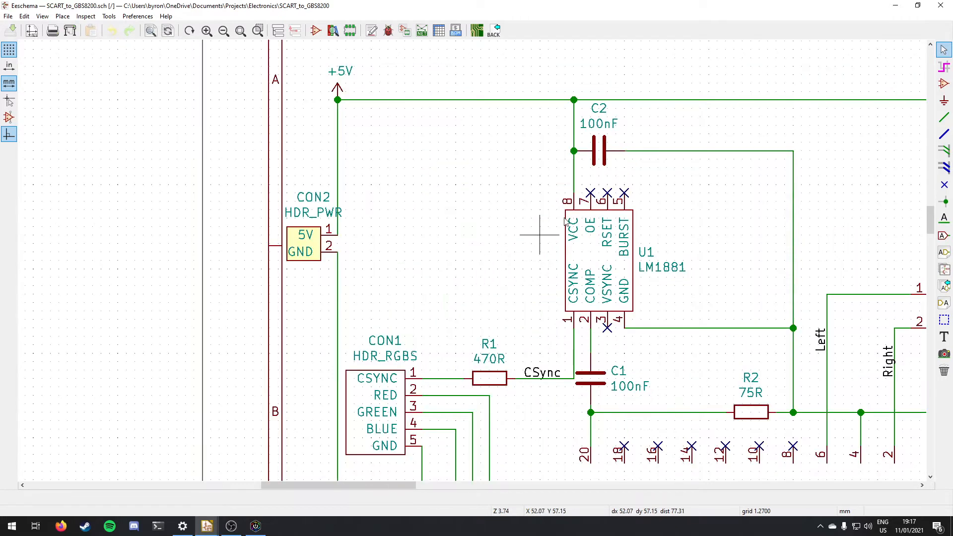
{"action": "mouse_move", "coordinate": [607, 191]}
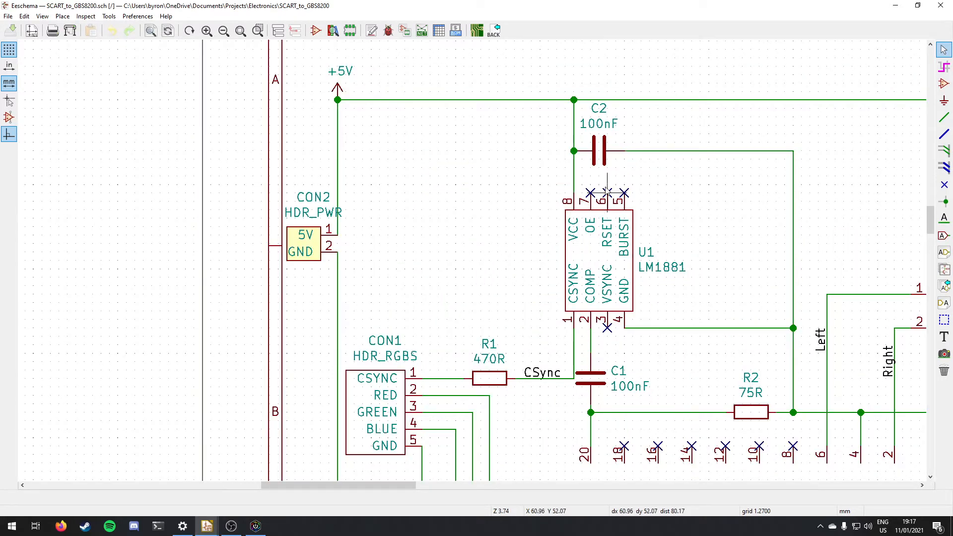
{"action": "mouse_move", "coordinate": [784, 249]}
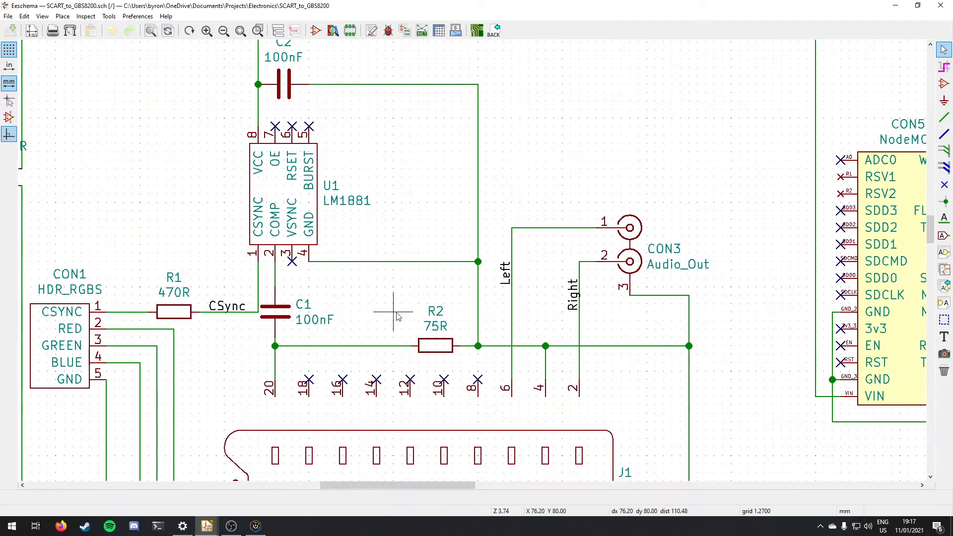
{"action": "mouse_move", "coordinate": [635, 270]}
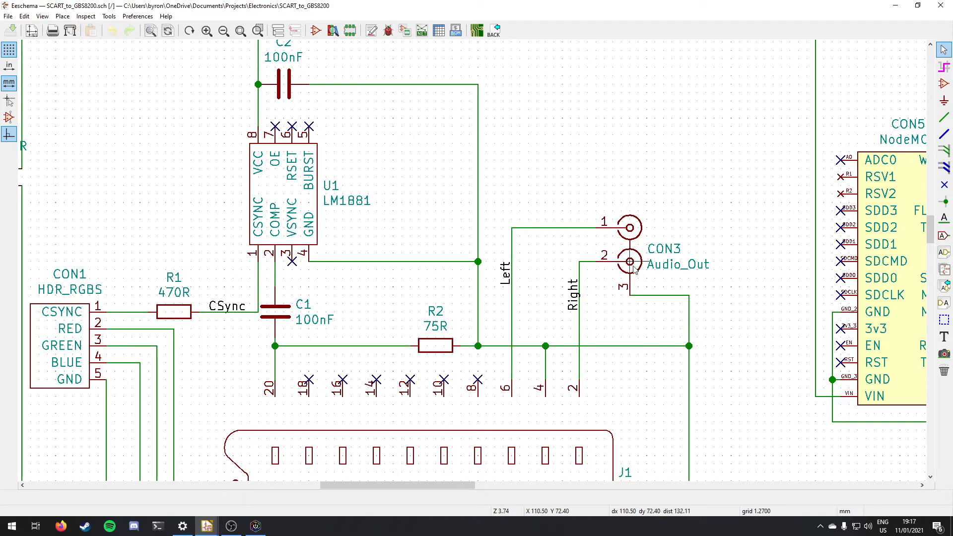
{"action": "mouse_move", "coordinate": [617, 270]}
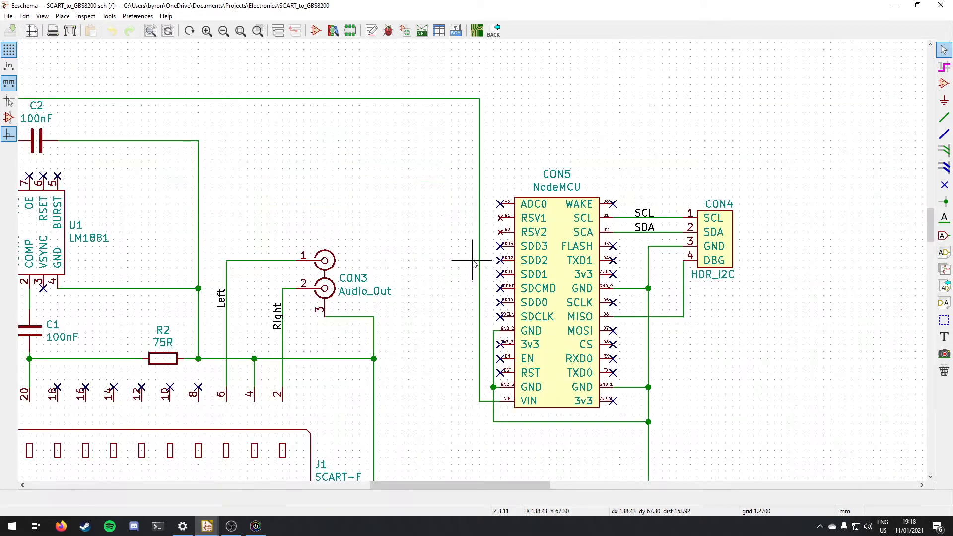
{"action": "mouse_move", "coordinate": [465, 392]}
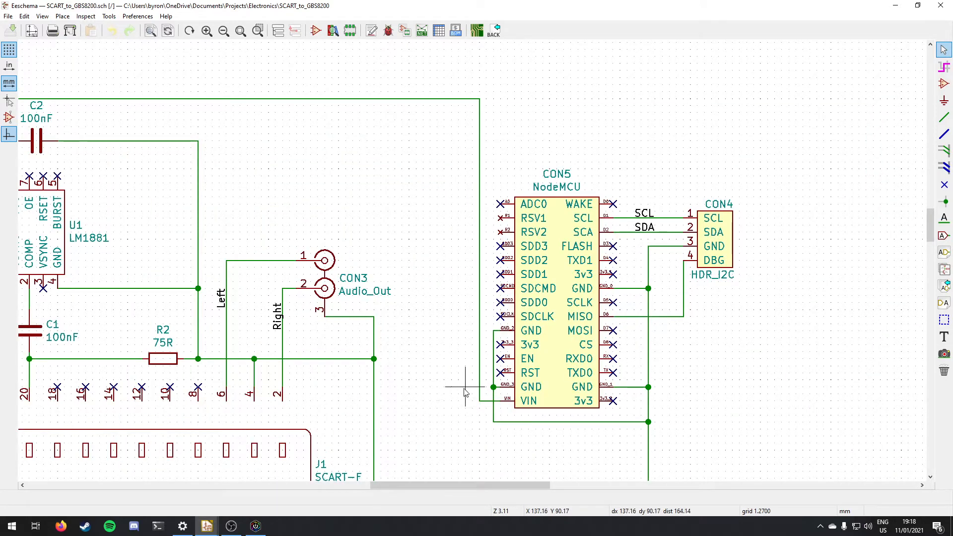
{"action": "scroll", "scroll_direction": "down", "scroll_amount": 3}
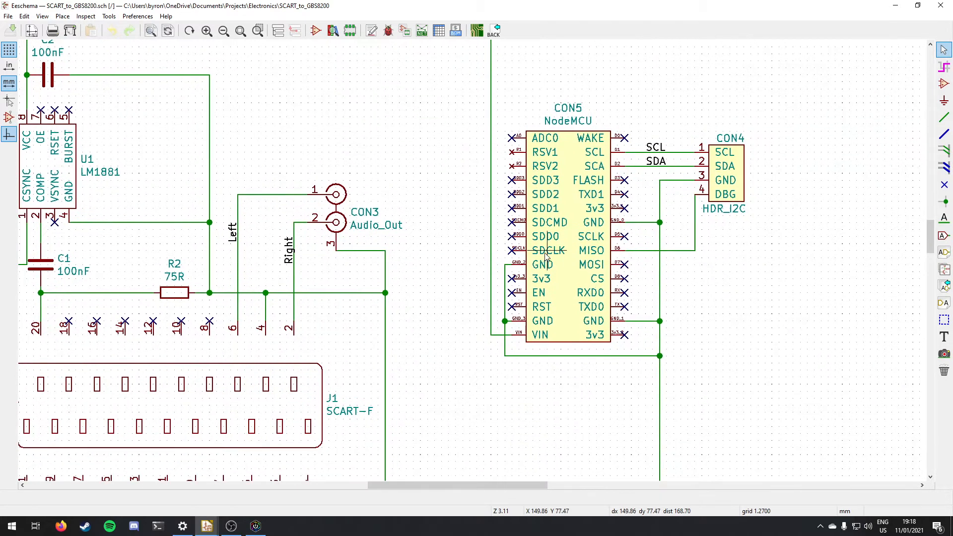
{"action": "mouse_move", "coordinate": [593, 321]}
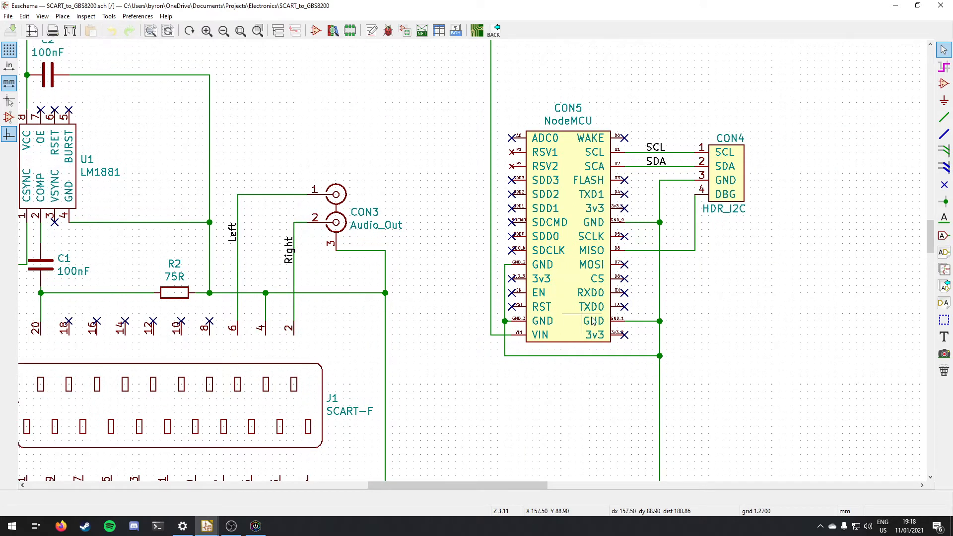
{"action": "mouse_move", "coordinate": [599, 221]}
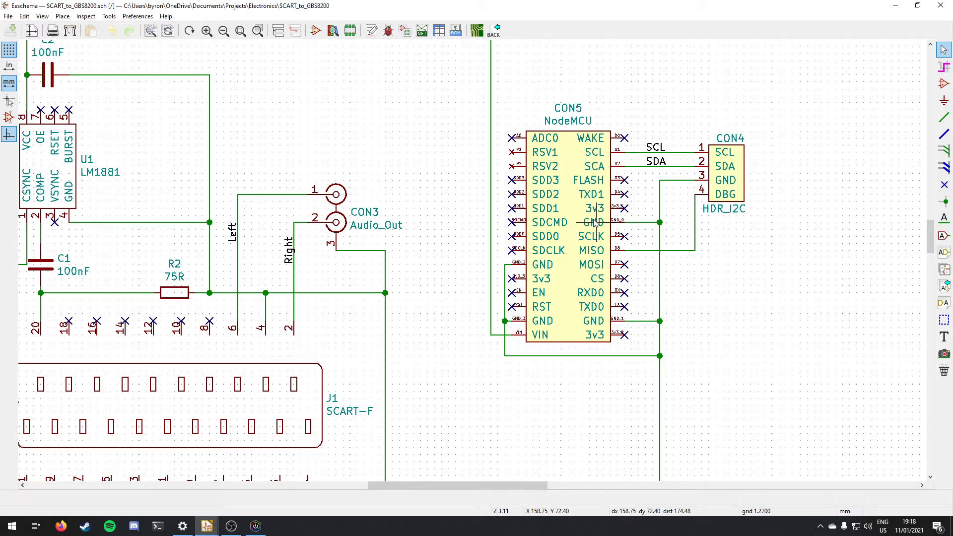
{"action": "mouse_move", "coordinate": [594, 220]}
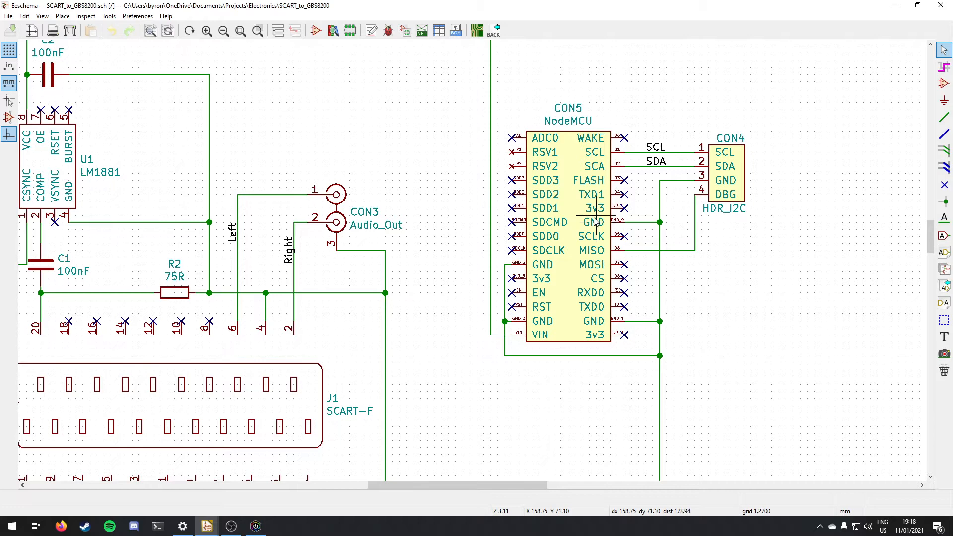
{"action": "mouse_move", "coordinate": [587, 337]}
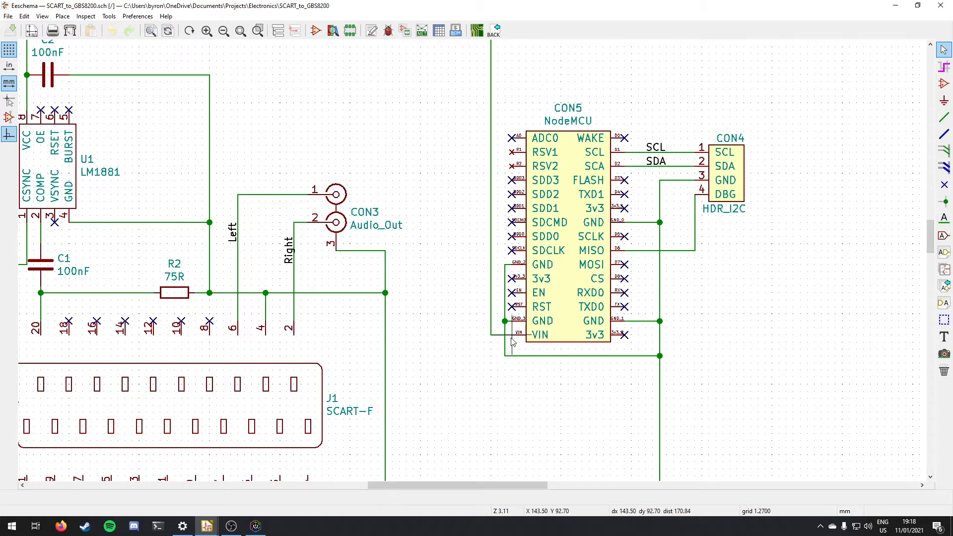
{"action": "mouse_move", "coordinate": [692, 202]}
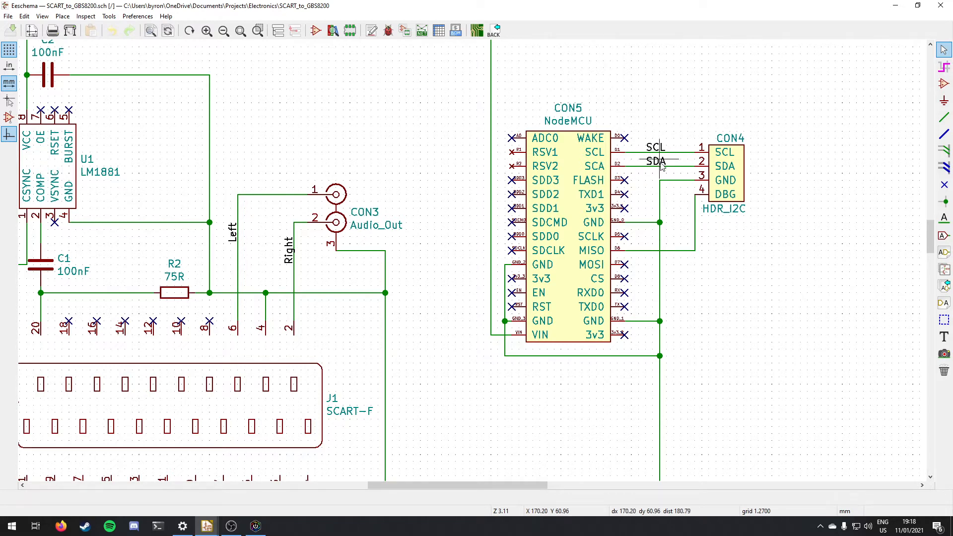
{"action": "mouse_move", "coordinate": [689, 167]}
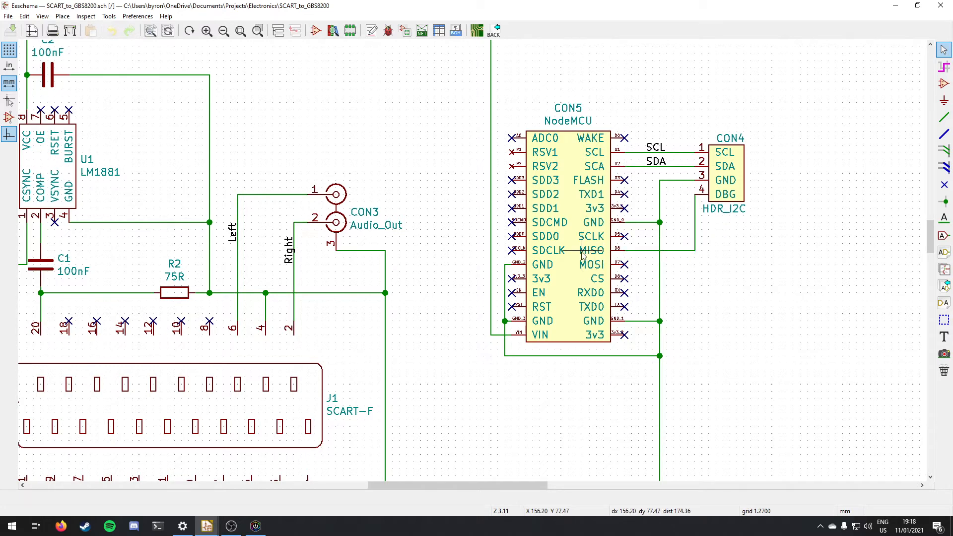
{"action": "mouse_move", "coordinate": [640, 255]}
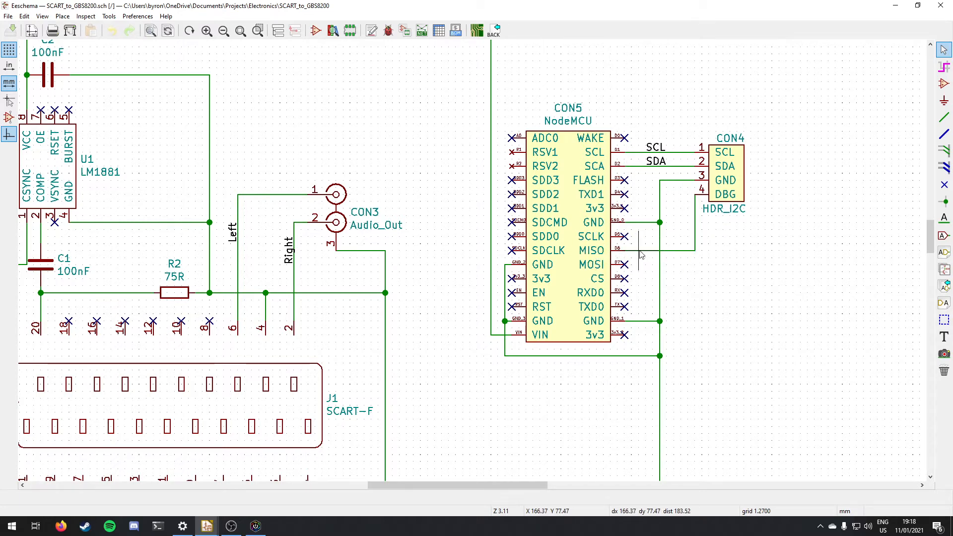
{"action": "mouse_move", "coordinate": [583, 252]}
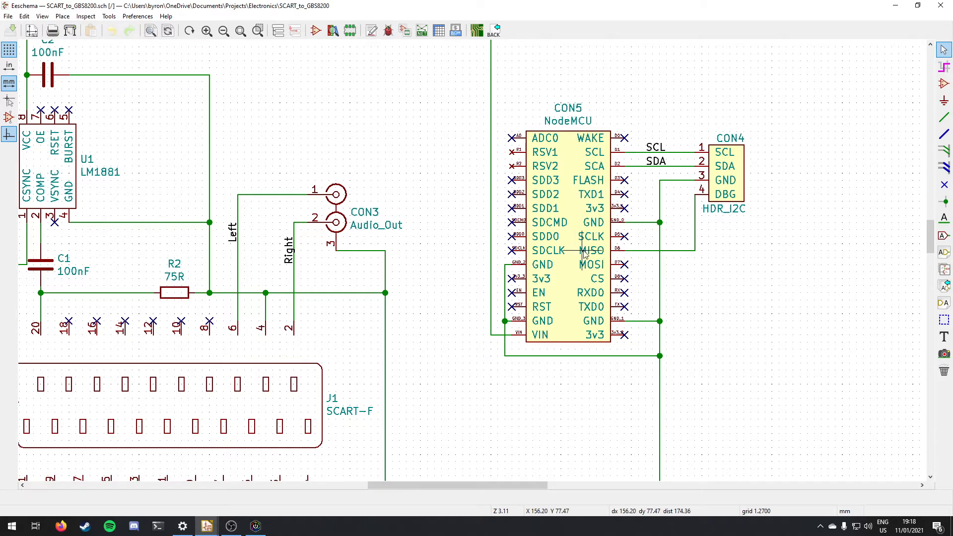
{"action": "mouse_move", "coordinate": [587, 252]}
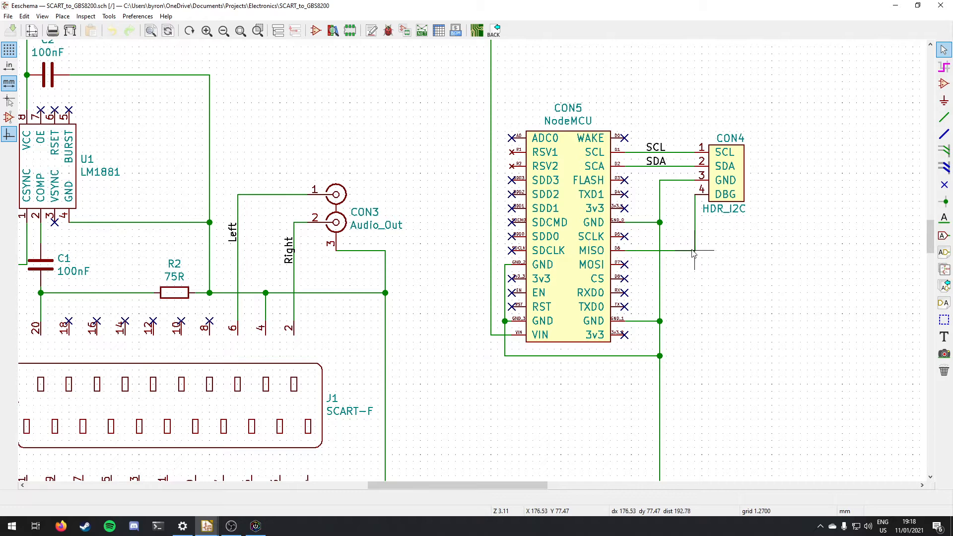
{"action": "mouse_move", "coordinate": [687, 299]}
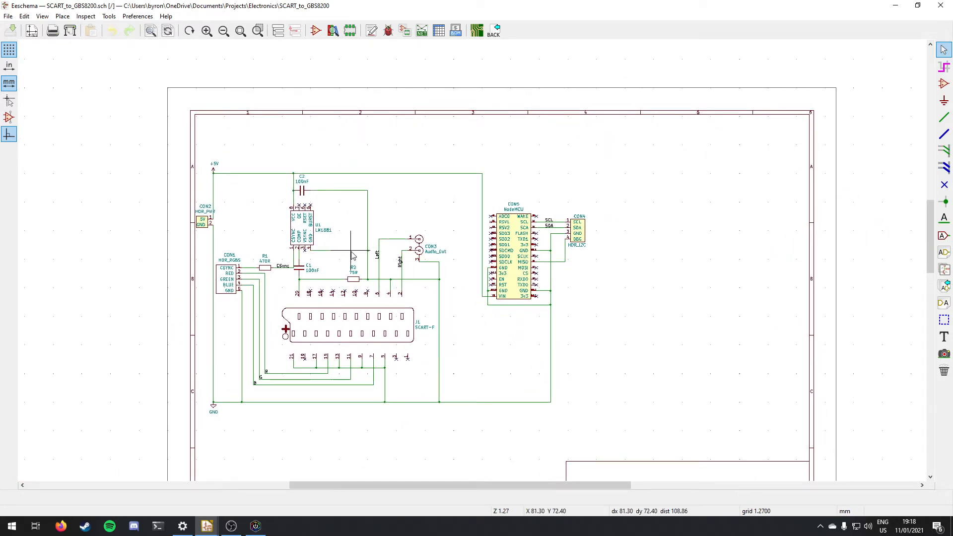
- Close the SCART_to_GBS8200 schematic editor to return to the project manager
{"action": "left_click", "coordinate": [943, 6]}
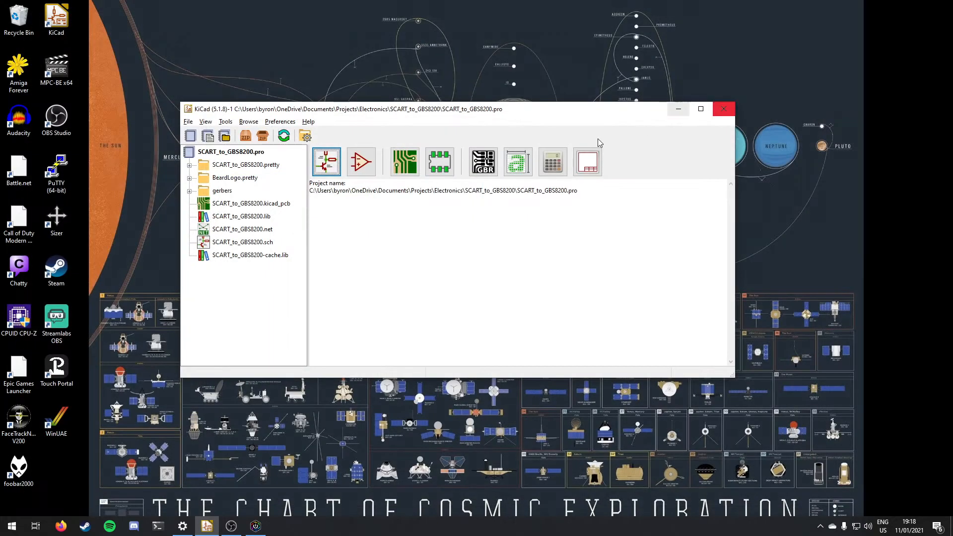
{"action": "mouse_move", "coordinate": [404, 160]}
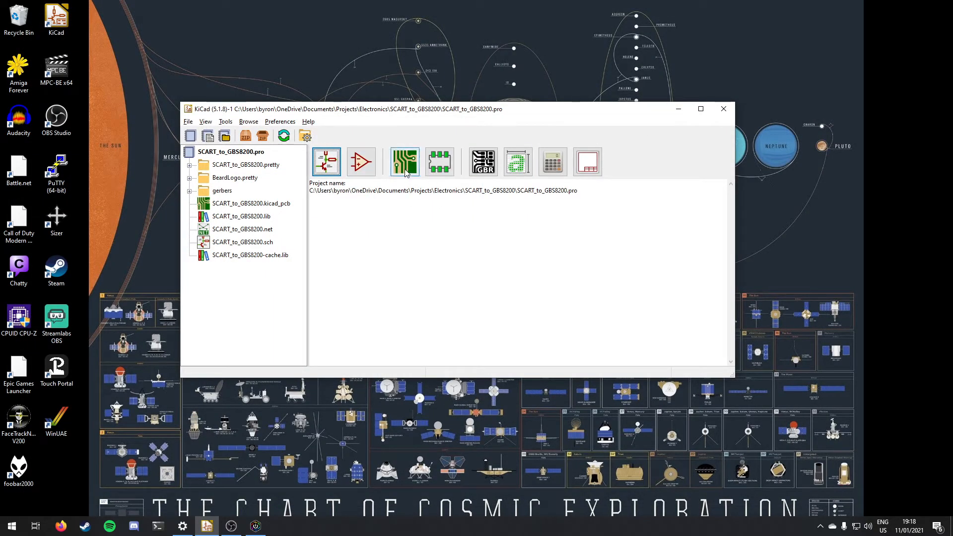
{"action": "mouse_move", "coordinate": [404, 160]}
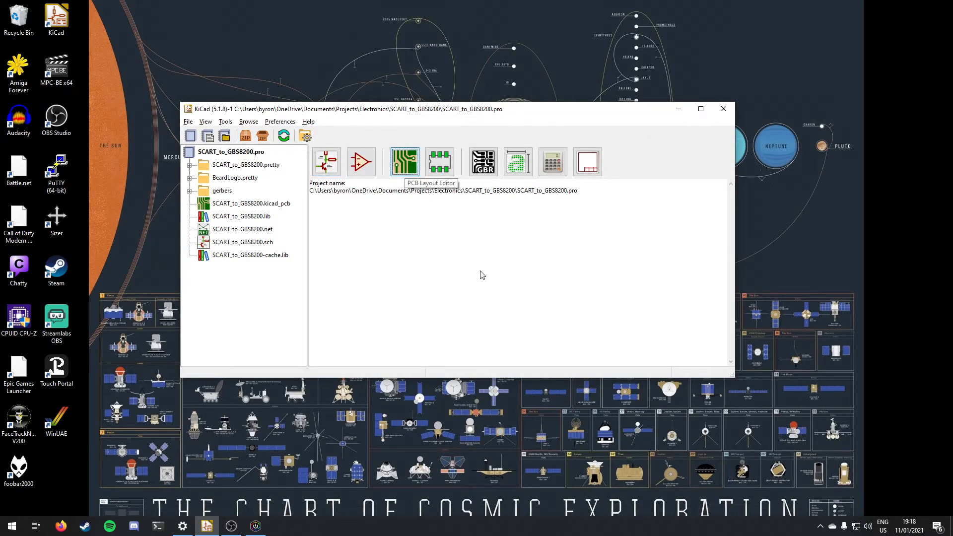
{"action": "mouse_move", "coordinate": [473, 258]}
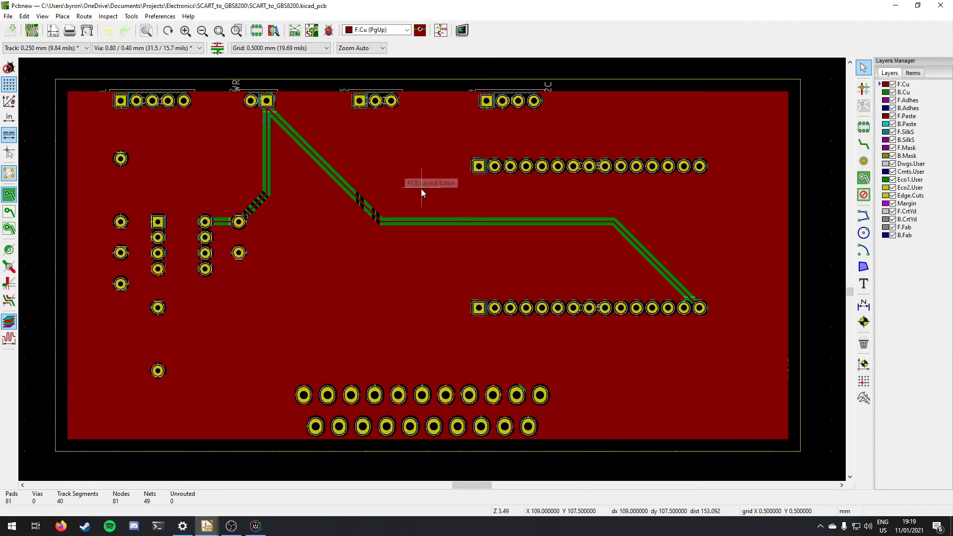
{"action": "mouse_move", "coordinate": [82, 48]}
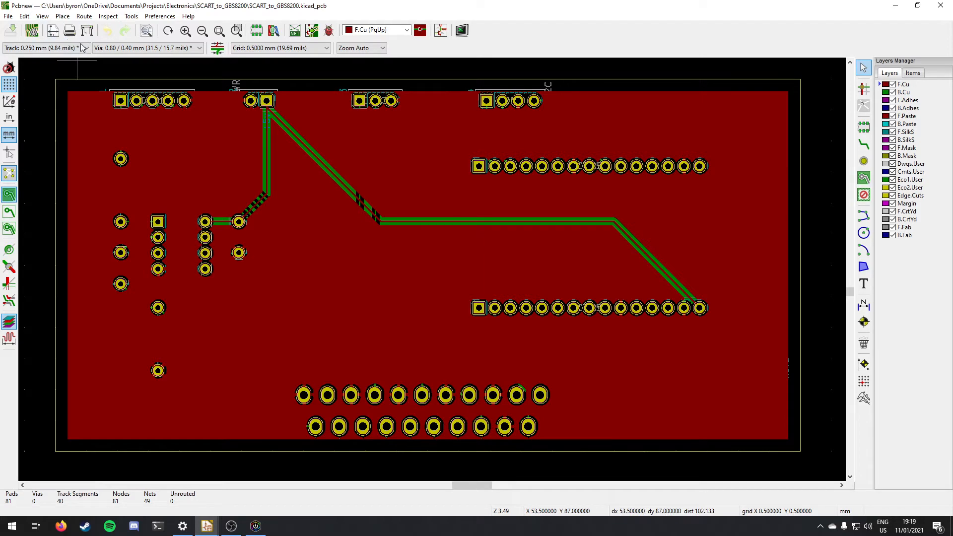
{"action": "left_click", "coordinate": [461, 29]}
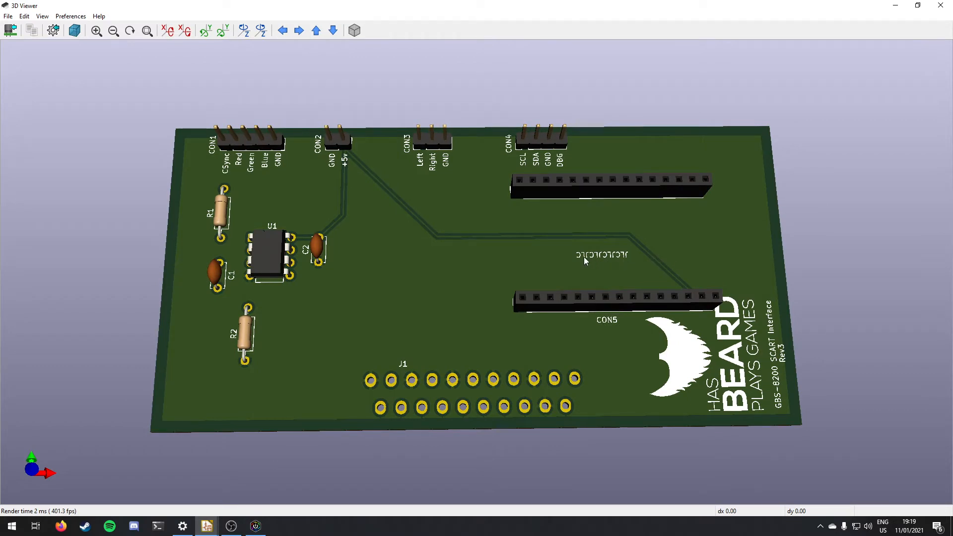
{"action": "mouse_move", "coordinate": [650, 261]}
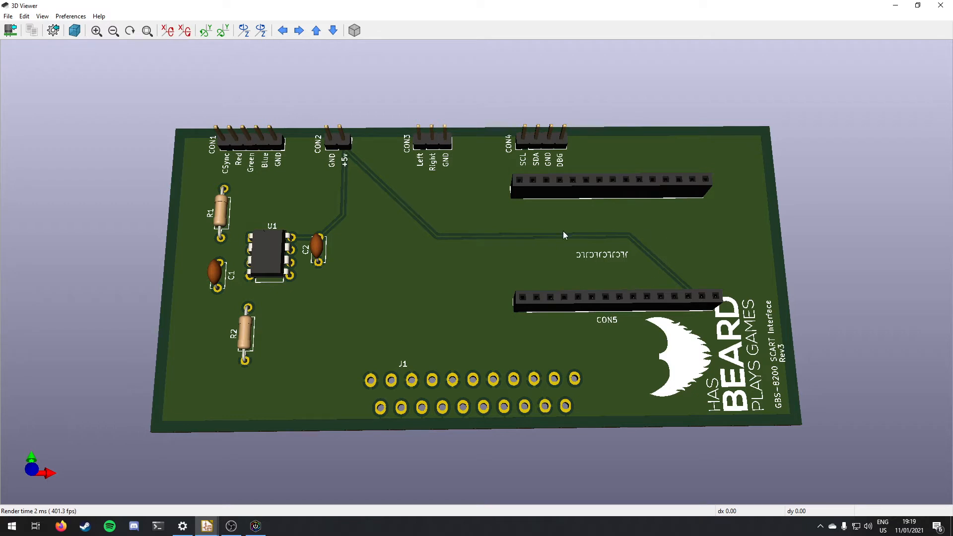
{"action": "mouse_move", "coordinate": [591, 248]}
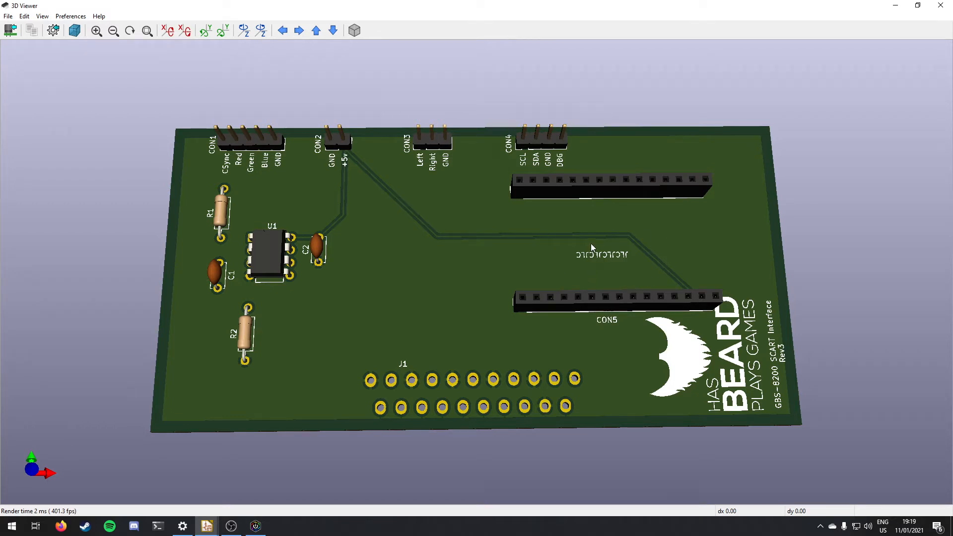
{"action": "mouse_move", "coordinate": [564, 260]}
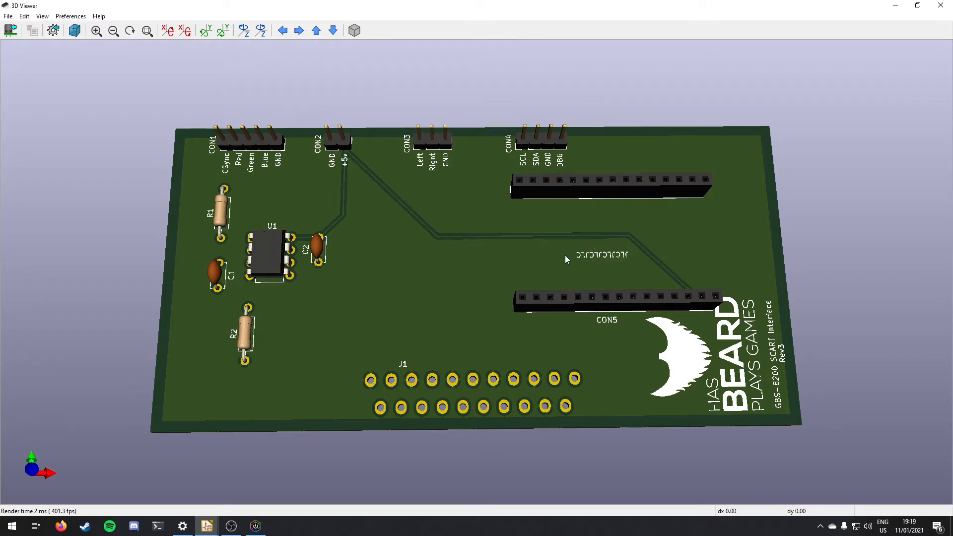
{"action": "mouse_move", "coordinate": [588, 261]}
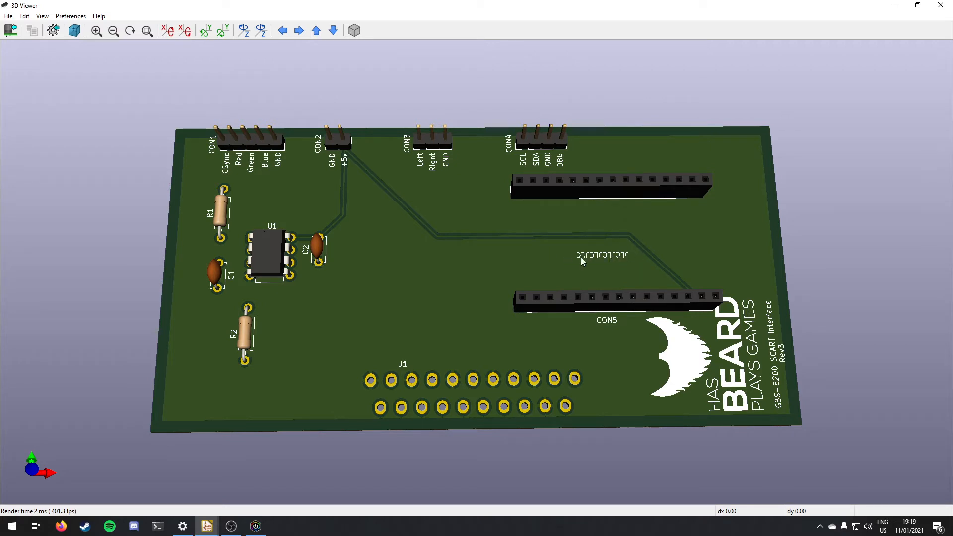
{"action": "mouse_move", "coordinate": [609, 265]}
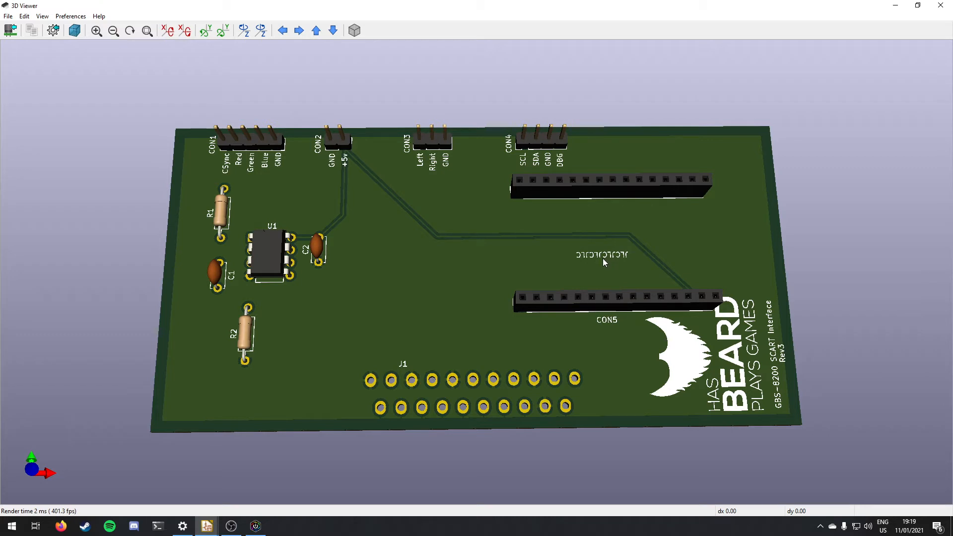
{"action": "mouse_move", "coordinate": [626, 254]}
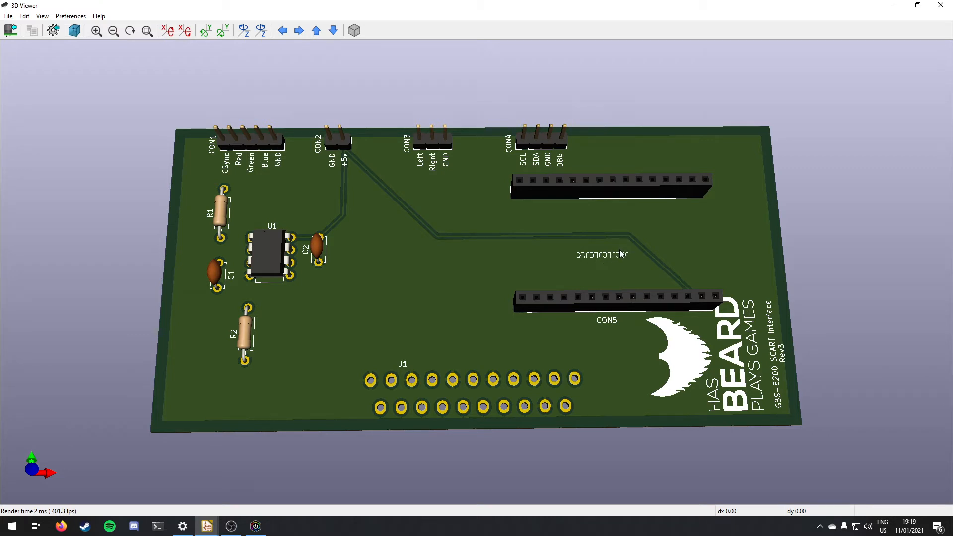
{"action": "mouse_move", "coordinate": [428, 413]}
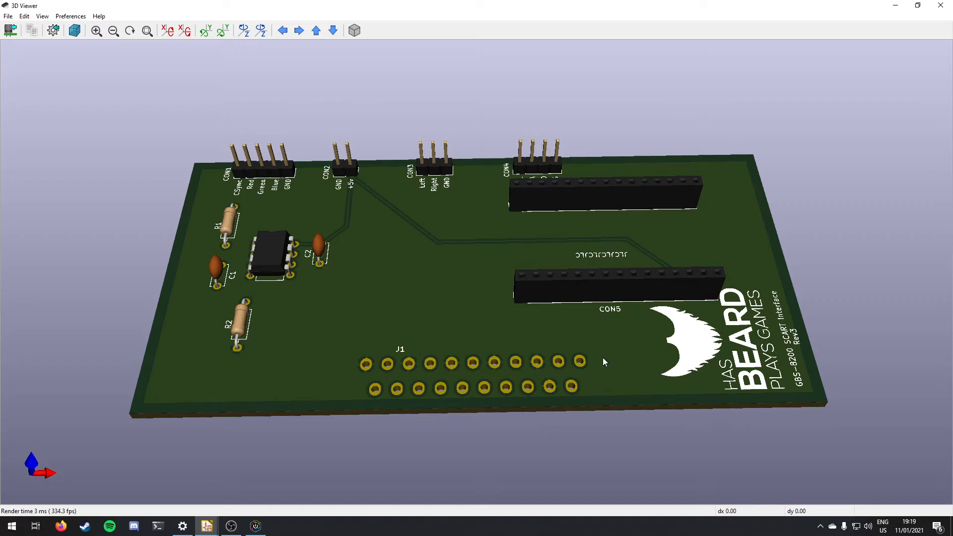
{"action": "mouse_move", "coordinate": [630, 384]}
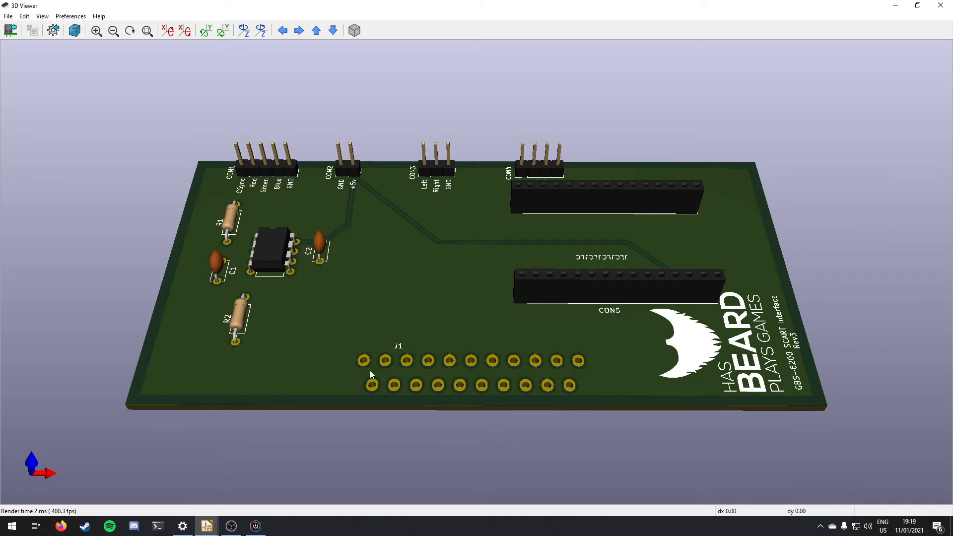
{"action": "mouse_move", "coordinate": [336, 383]}
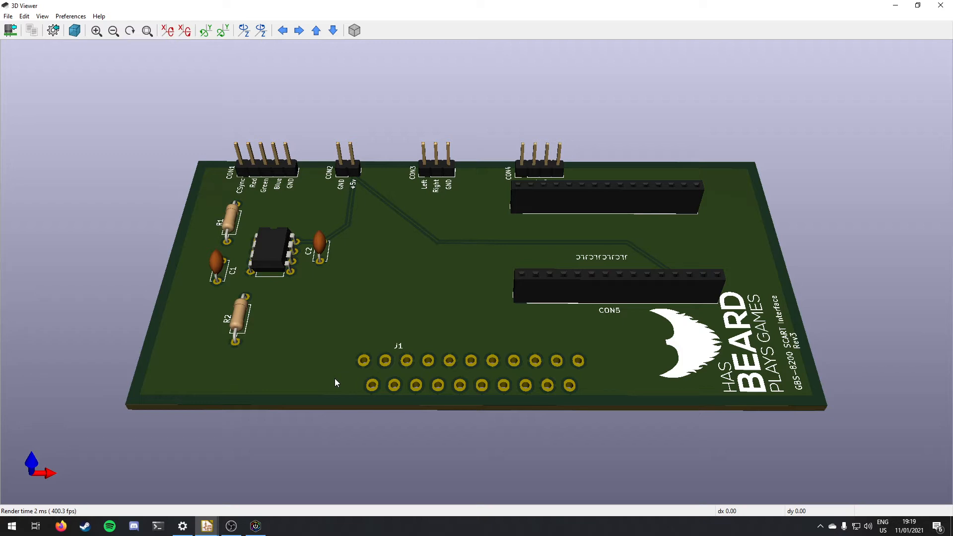
{"action": "mouse_move", "coordinate": [497, 400]}
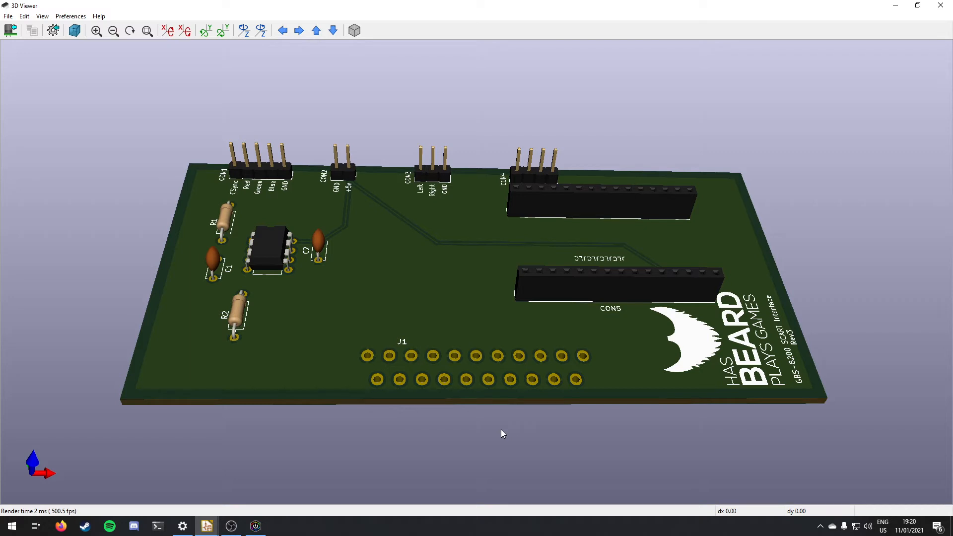
{"action": "mouse_move", "coordinate": [497, 428]}
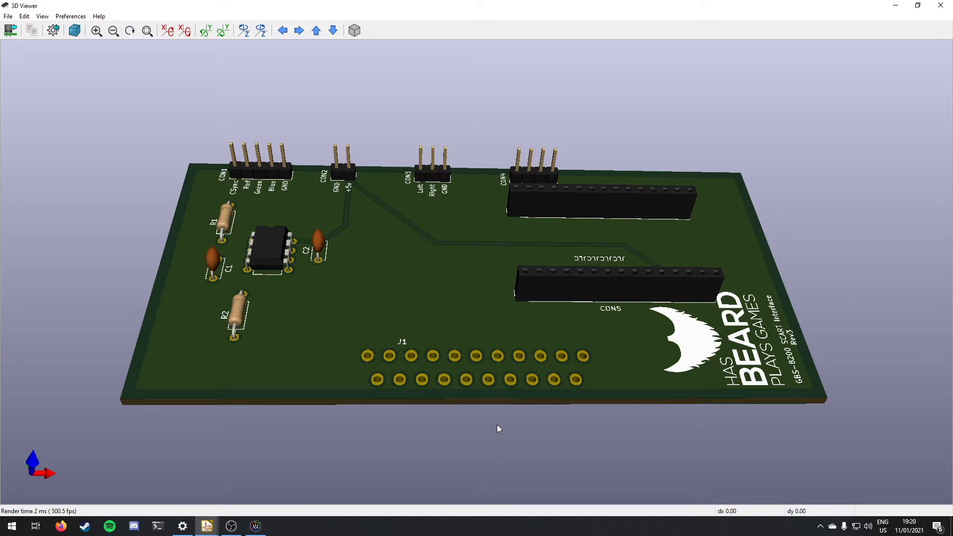
{"action": "mouse_move", "coordinate": [492, 405]}
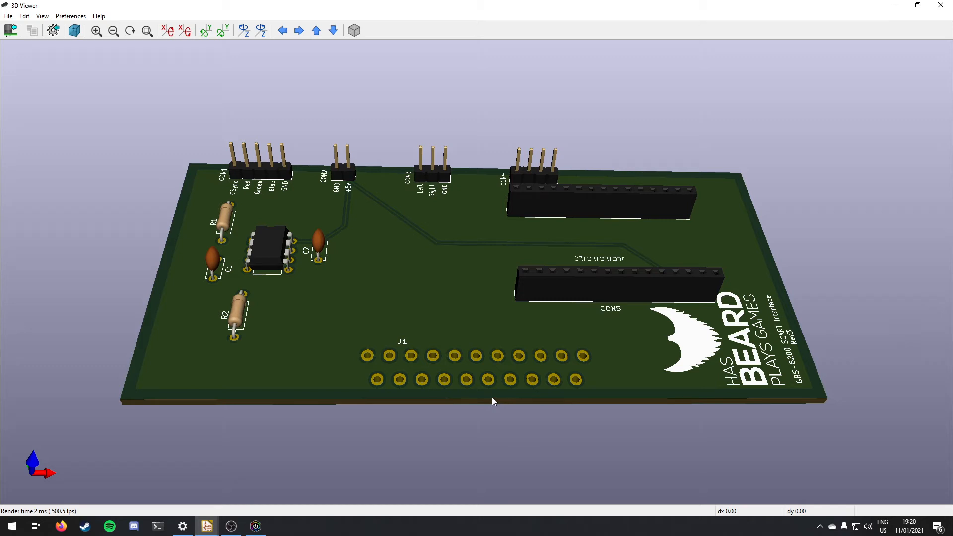
{"action": "mouse_move", "coordinate": [344, 354]}
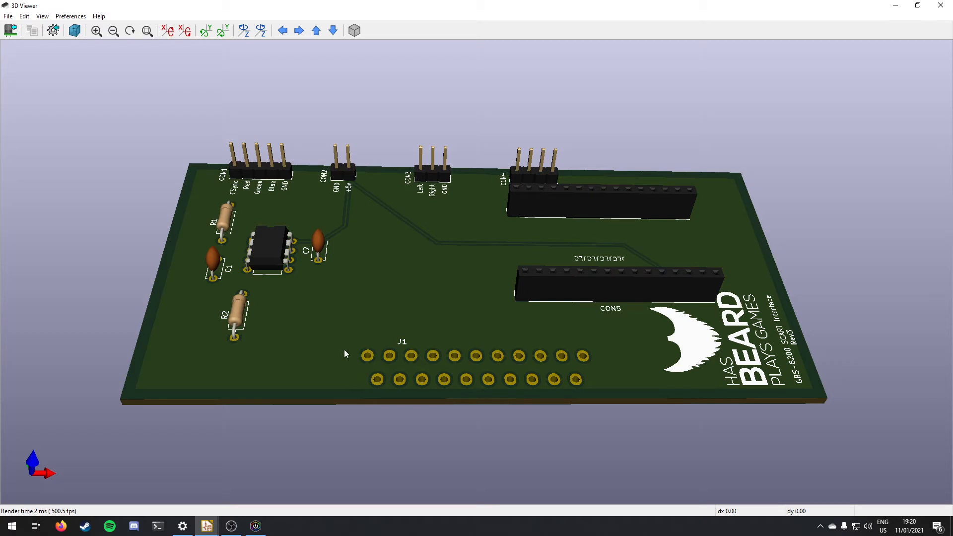
{"action": "mouse_move", "coordinate": [584, 374]}
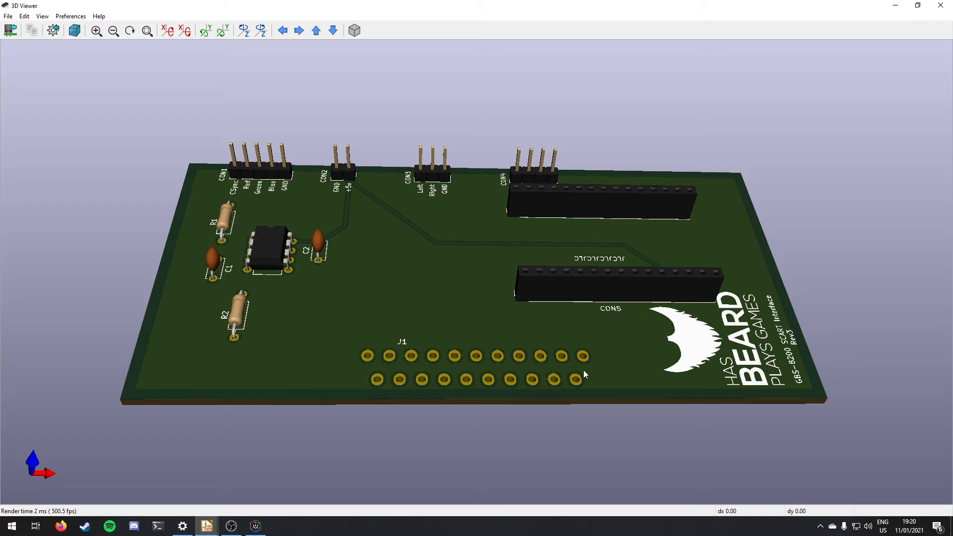
{"action": "mouse_move", "coordinate": [607, 383]}
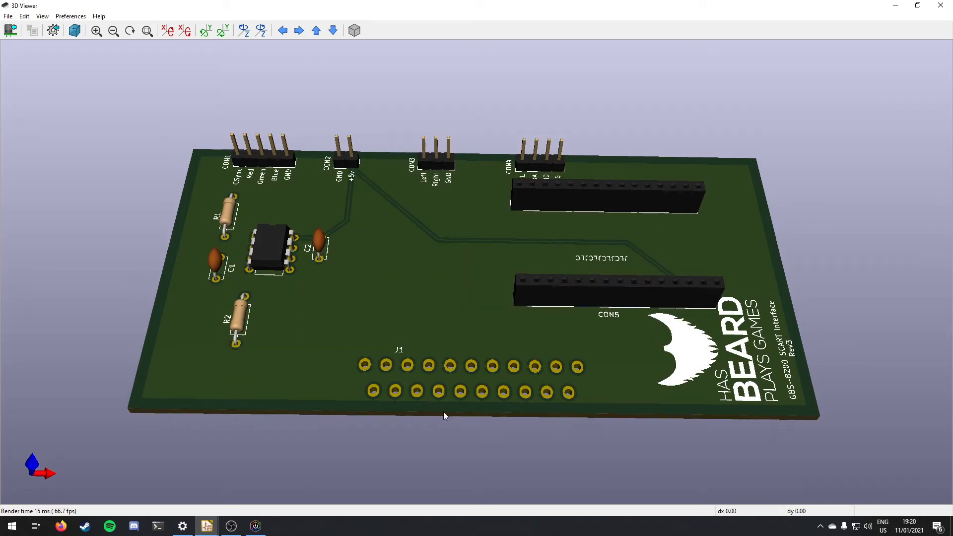
{"action": "mouse_move", "coordinate": [481, 252]}
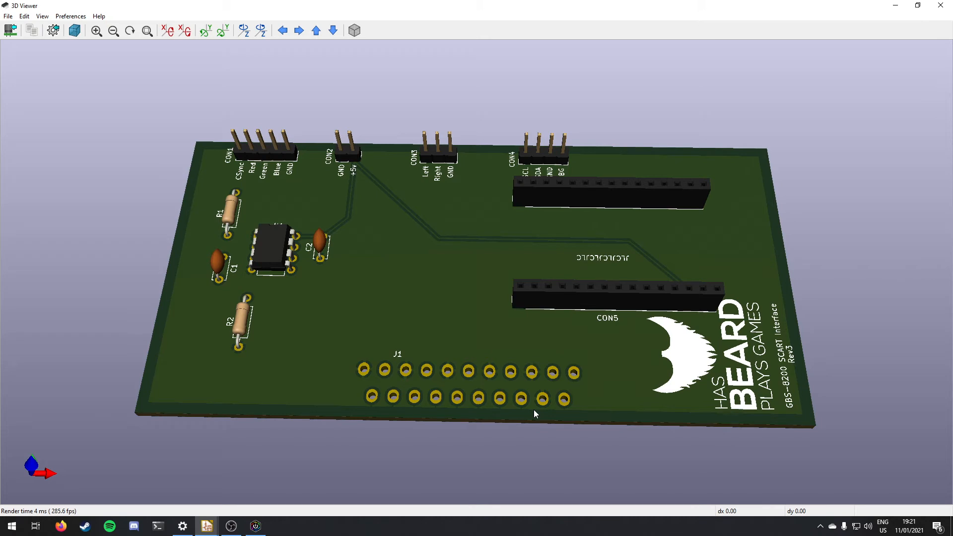
{"action": "mouse_move", "coordinate": [206, 526]}
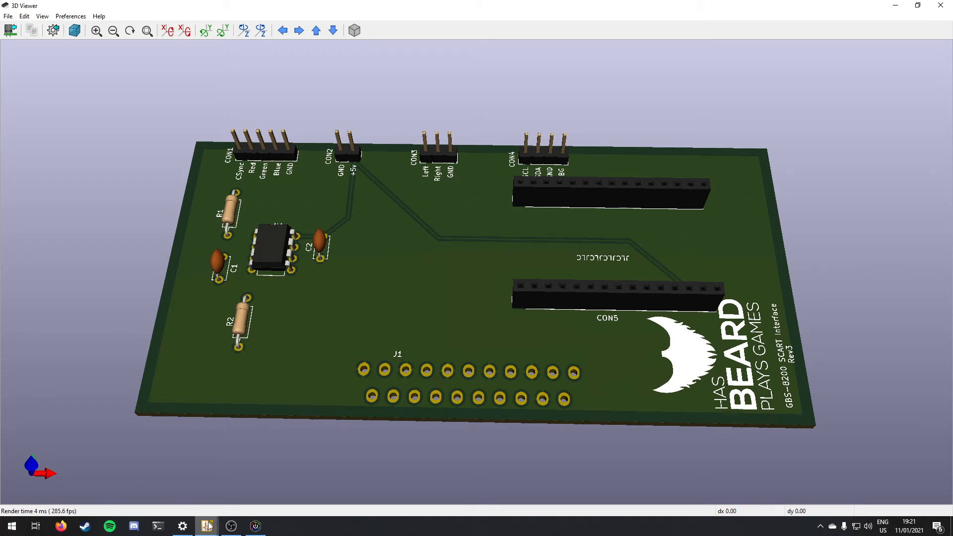
{"action": "left_click", "coordinate": [206, 525]}
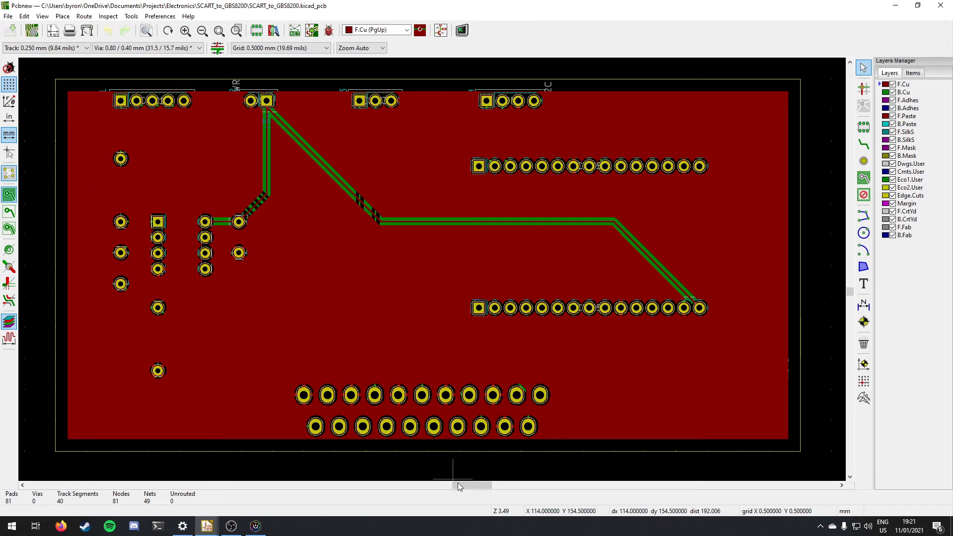
{"action": "mouse_move", "coordinate": [753, 124]}
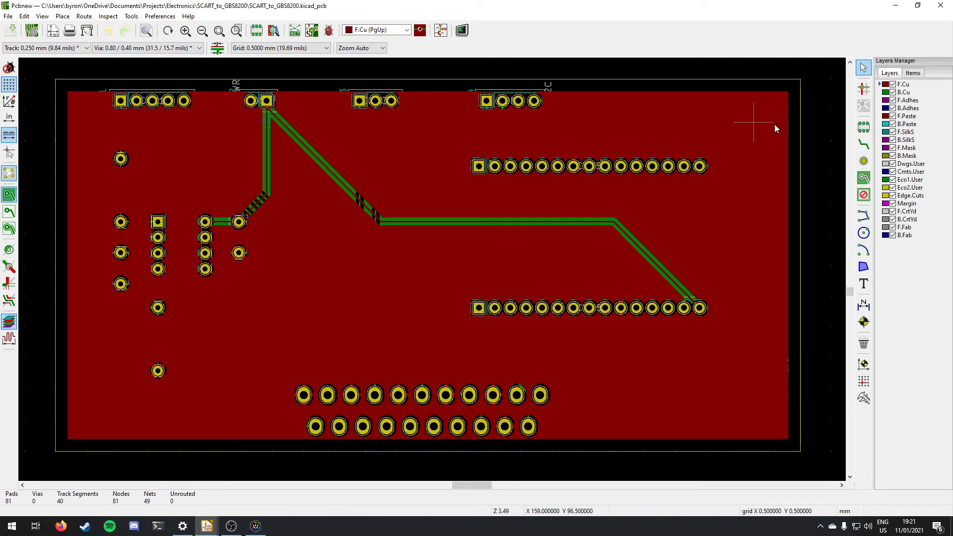
{"action": "left_click", "coordinate": [863, 398]}
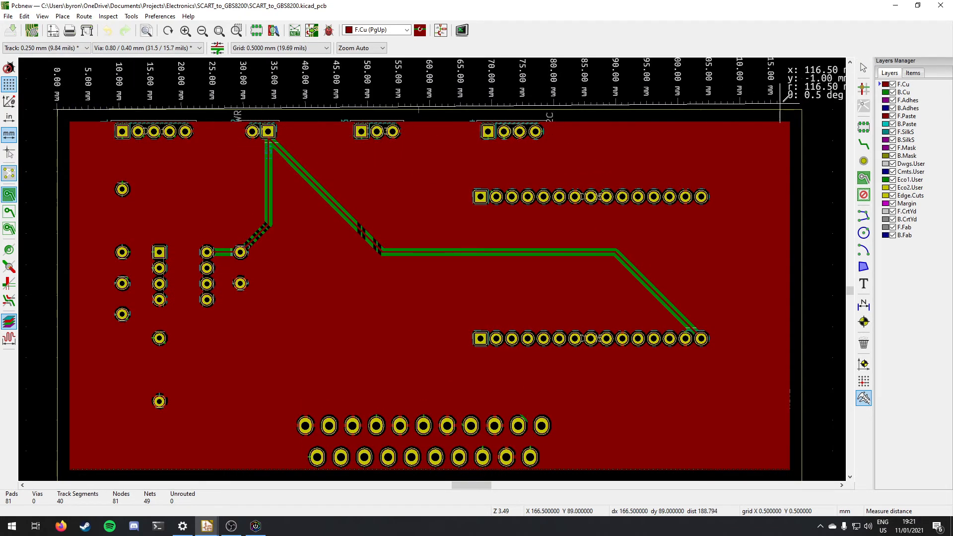
{"action": "mouse_move", "coordinate": [800, 109]}
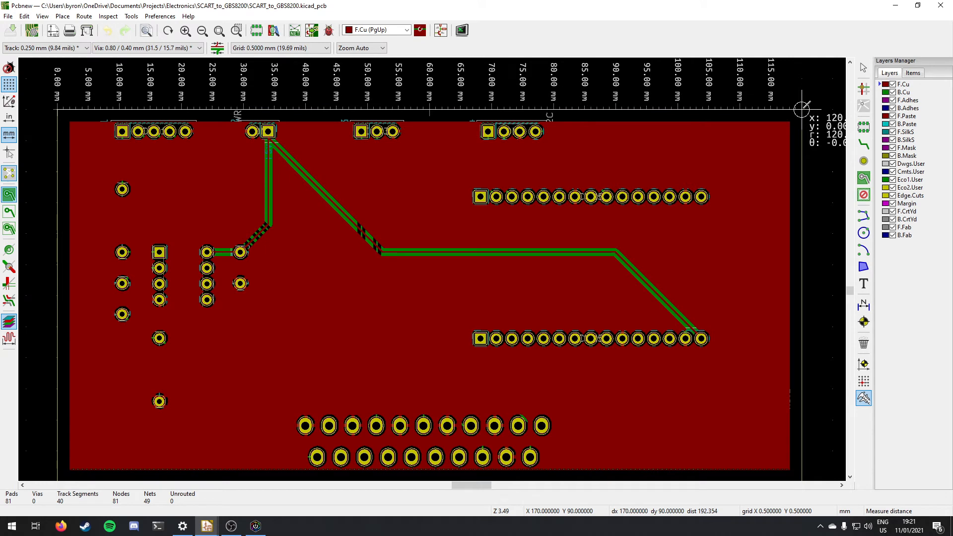
{"action": "mouse_move", "coordinate": [395, 115]}
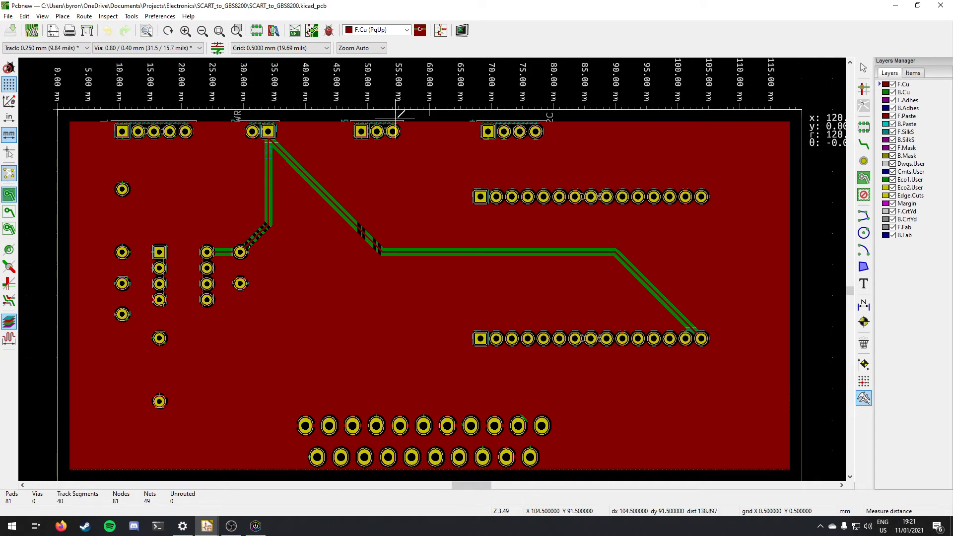
{"action": "mouse_move", "coordinate": [416, 193]}
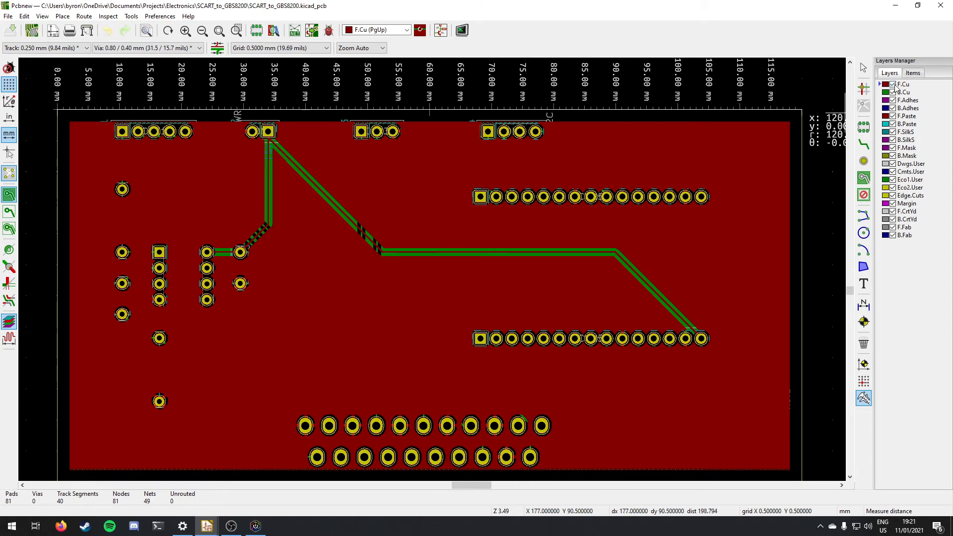
{"action": "left_click", "coordinate": [887, 93]}
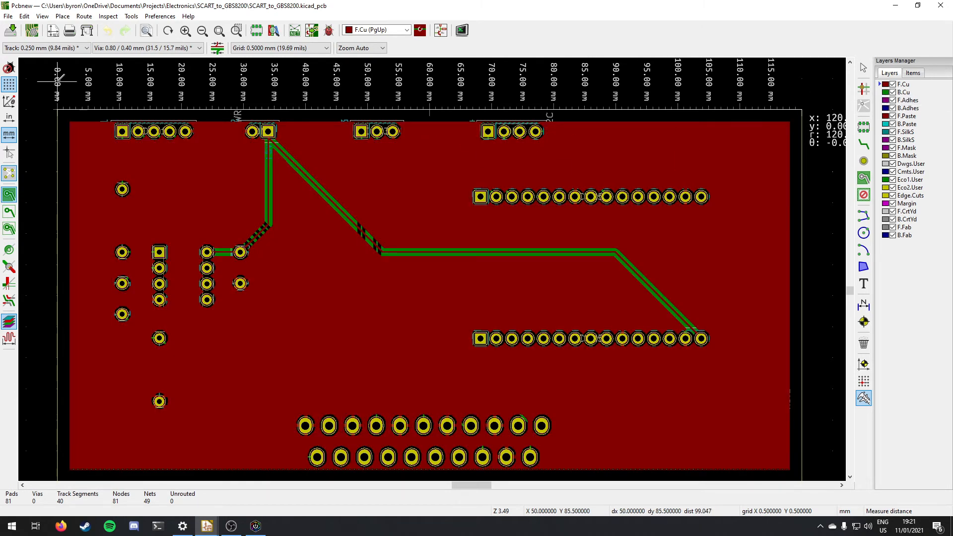
{"action": "left_click", "coordinate": [460, 30]}
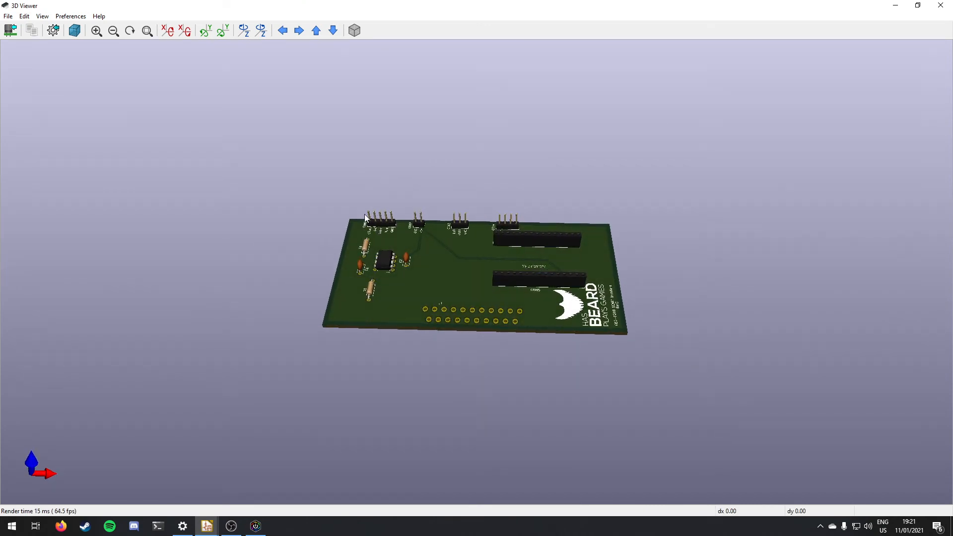
{"action": "scroll", "scroll_direction": "up", "scroll_amount": 3}
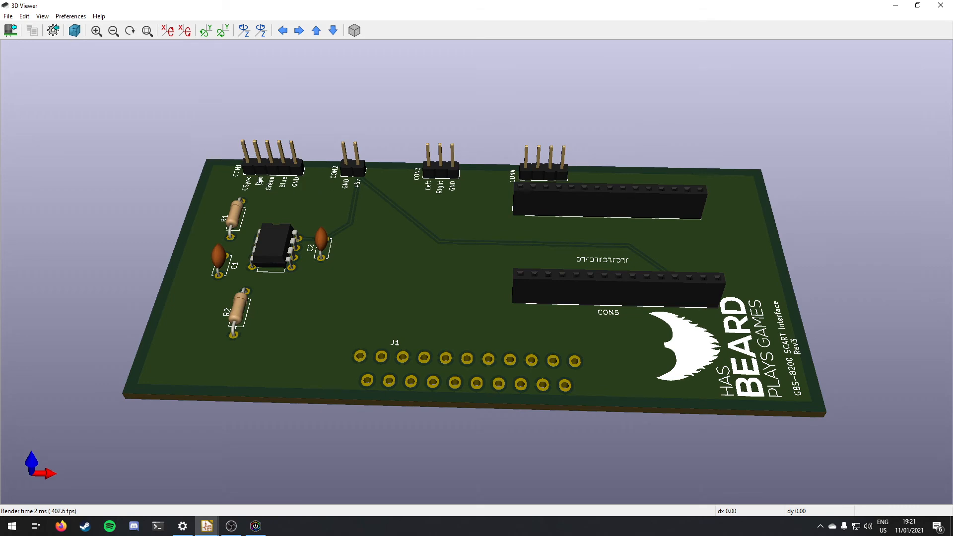
{"action": "mouse_move", "coordinate": [271, 204]}
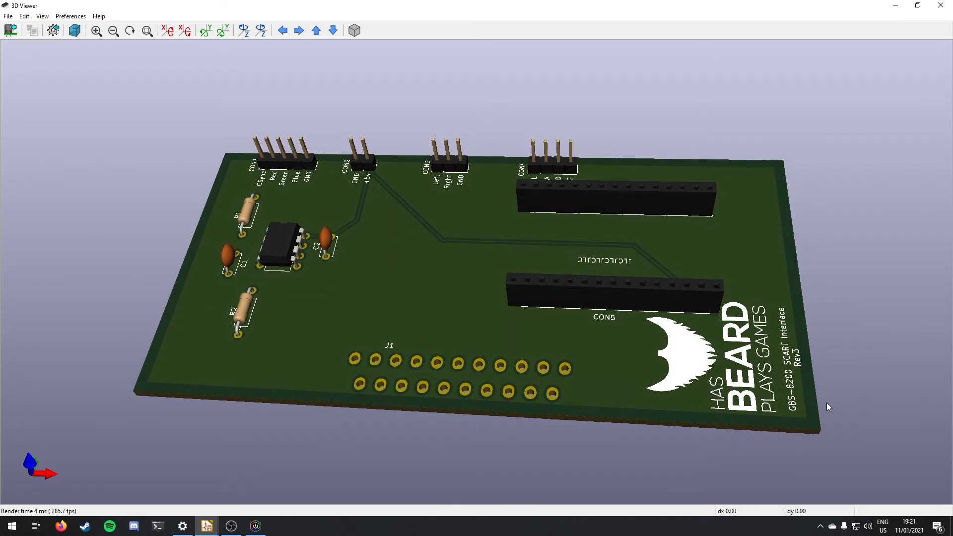
{"action": "mouse_move", "coordinate": [772, 357]}
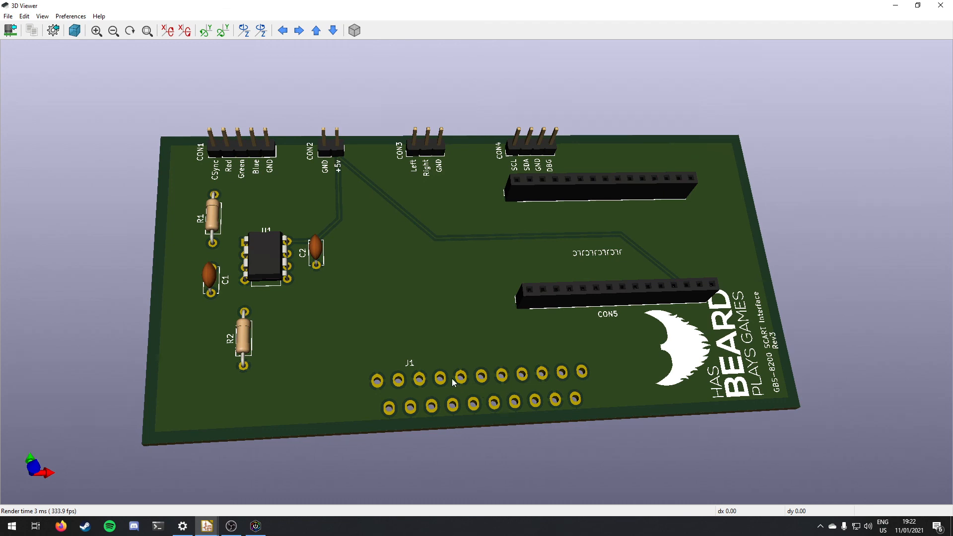
{"action": "mouse_move", "coordinate": [241, 502]}
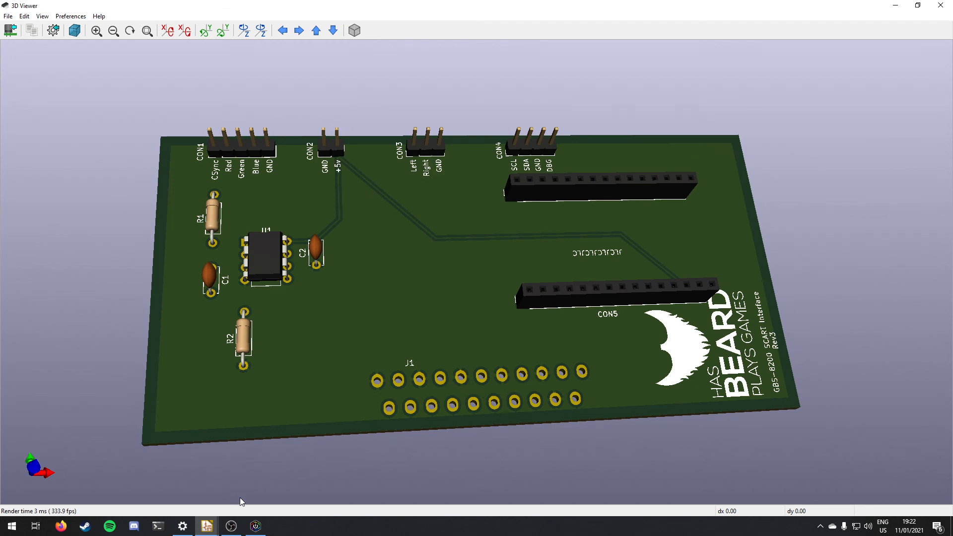